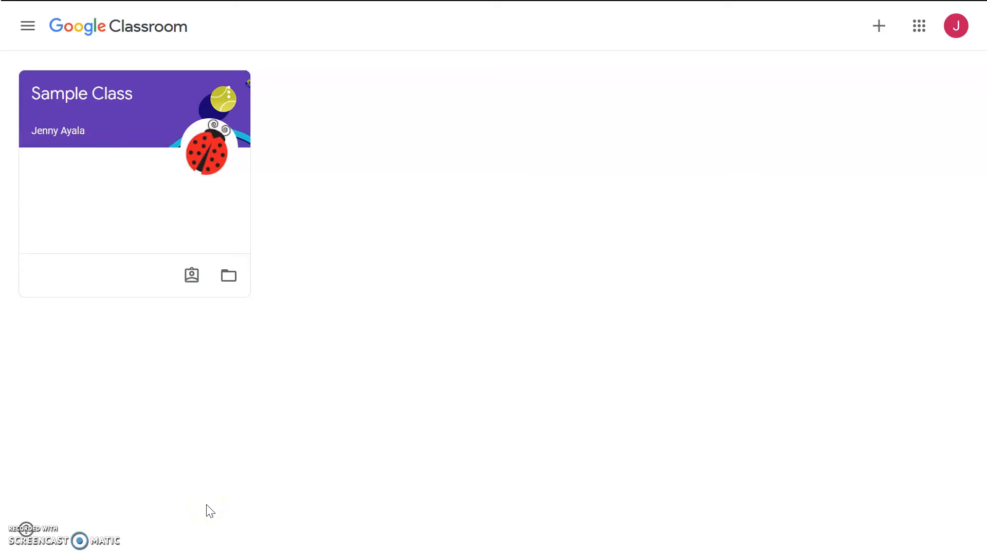
mouse_move(583, 390)
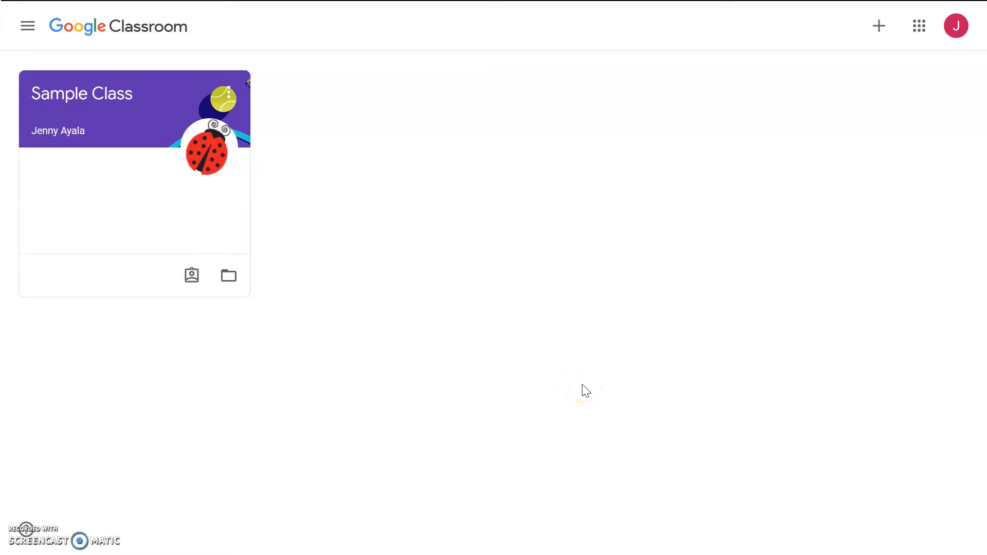
Open the Sample Class card from the Classroom home page to reach its stream
left_click(81, 93)
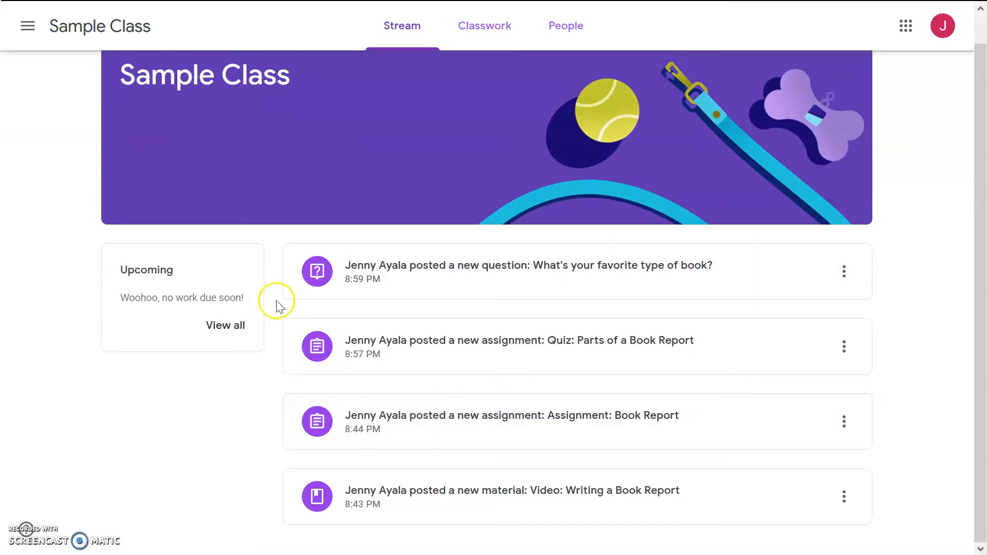
mouse_move(919, 318)
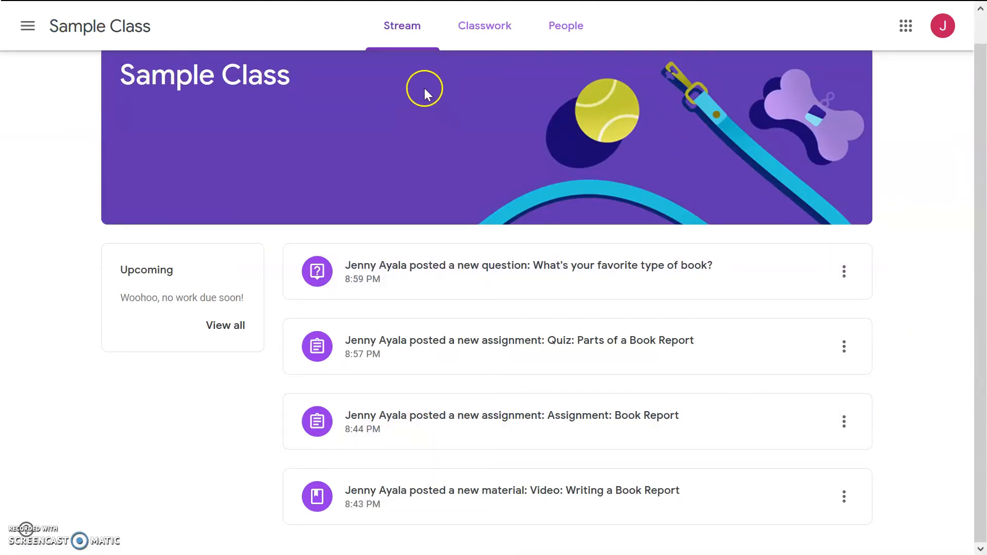
mouse_move(484, 26)
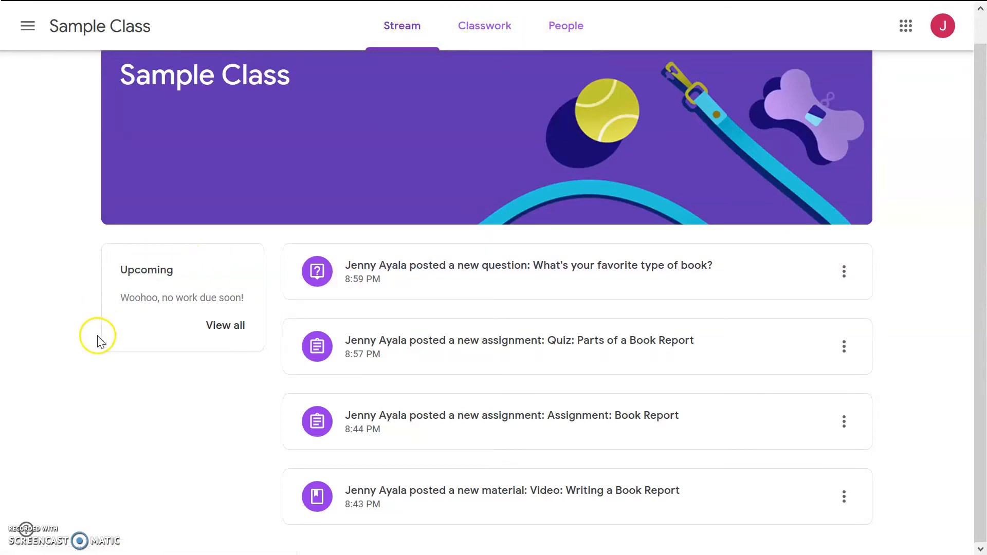
mouse_move(228, 304)
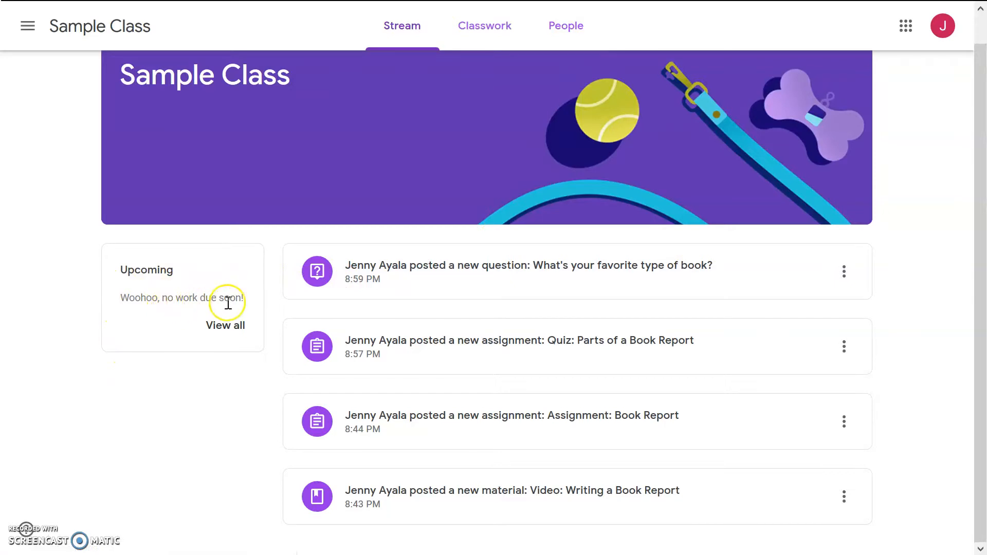
mouse_move(528, 330)
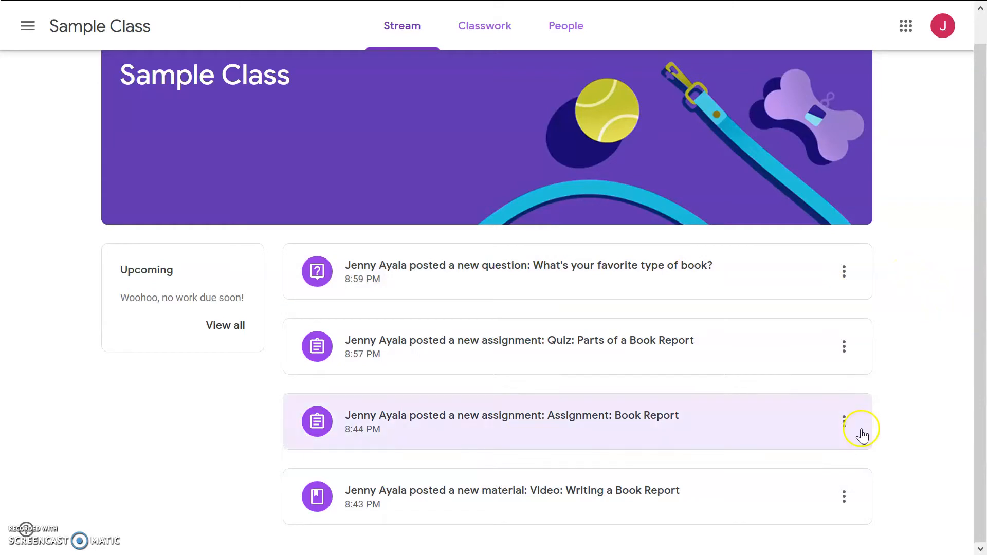
mouse_move(590, 496)
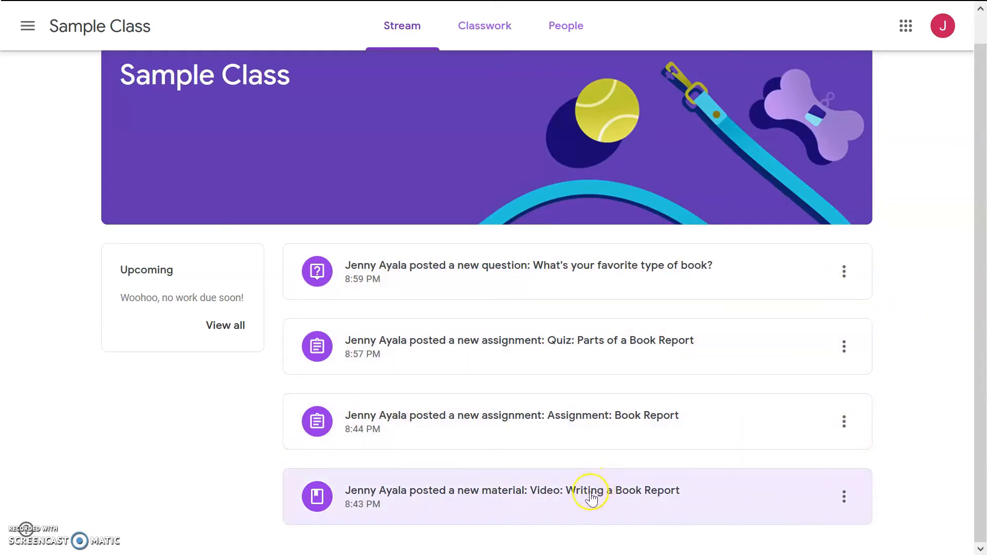
mouse_move(542, 501)
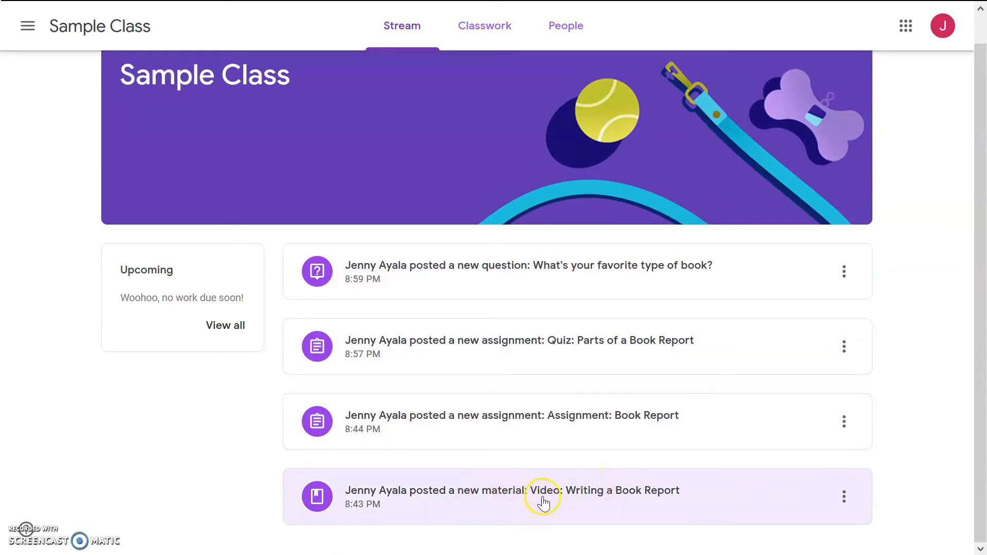
mouse_move(595, 511)
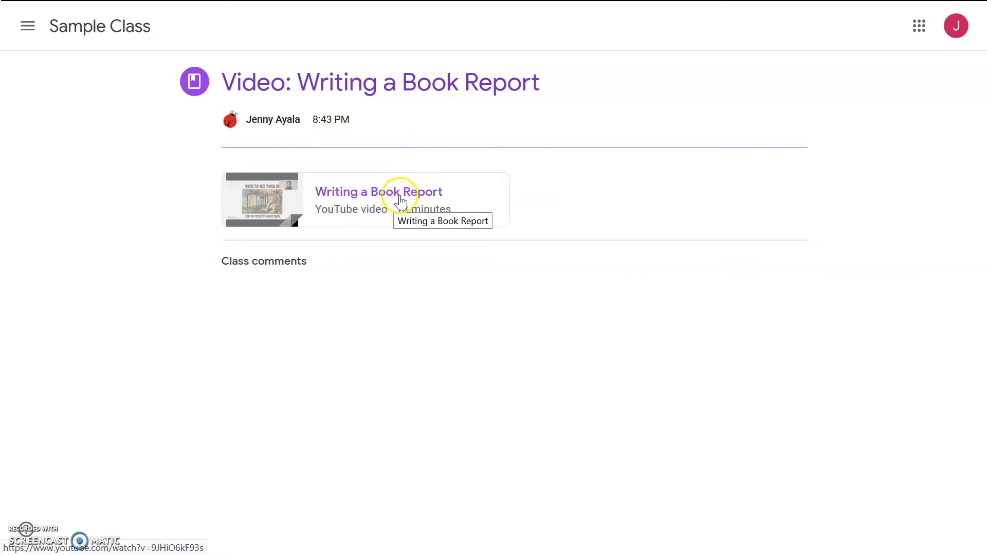
mouse_move(288, 230)
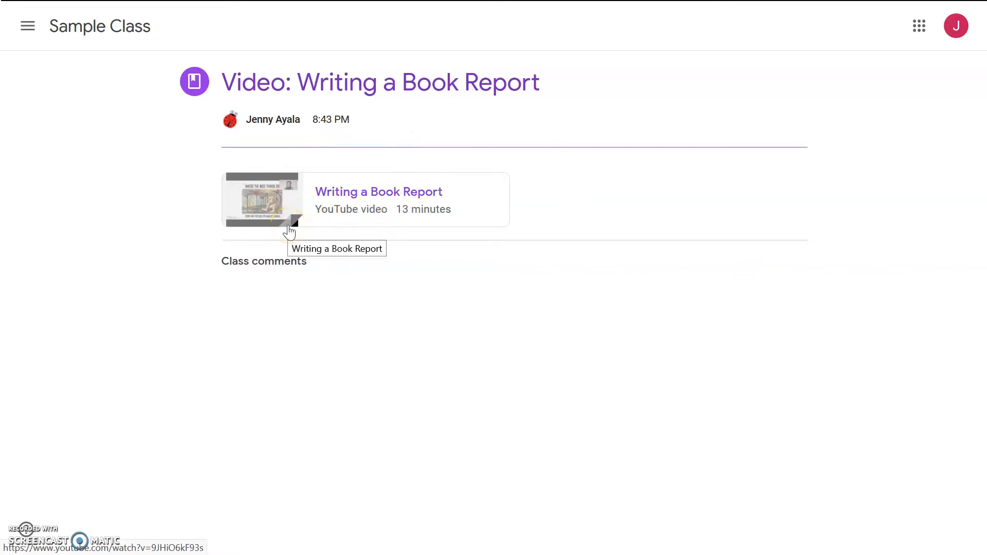
mouse_move(452, 310)
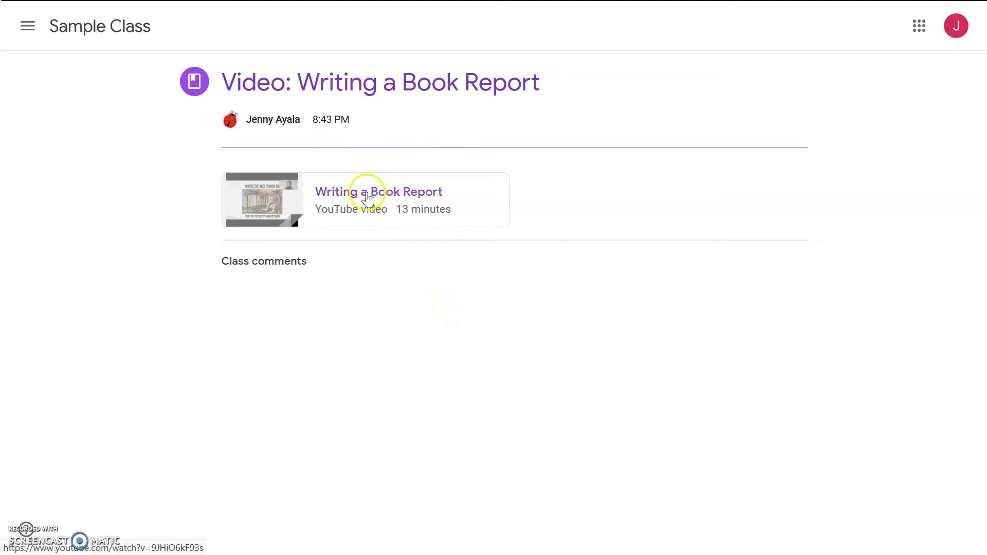
Preview the Writing a Book Report YouTube video, then return to the Sample Class stream
left_click(377, 191)
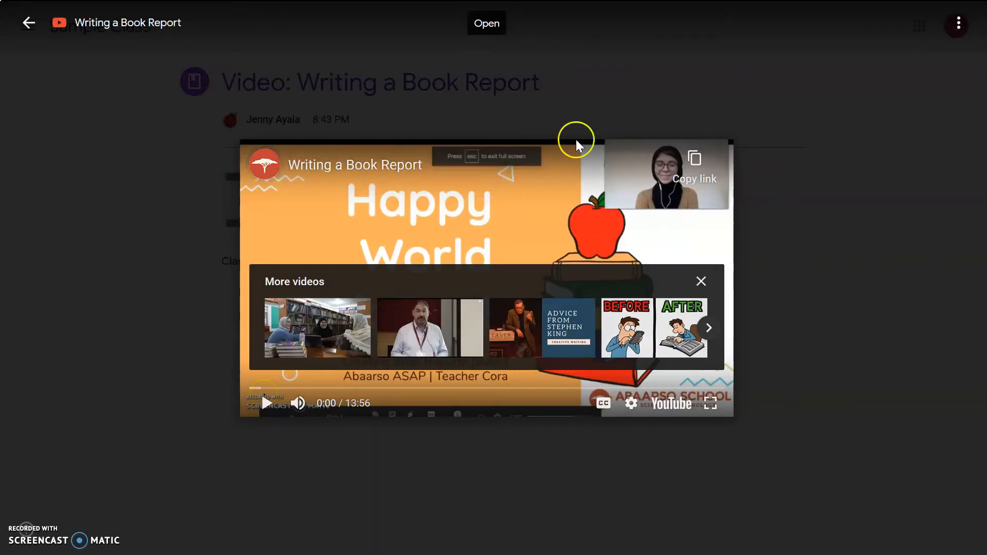
mouse_move(548, 350)
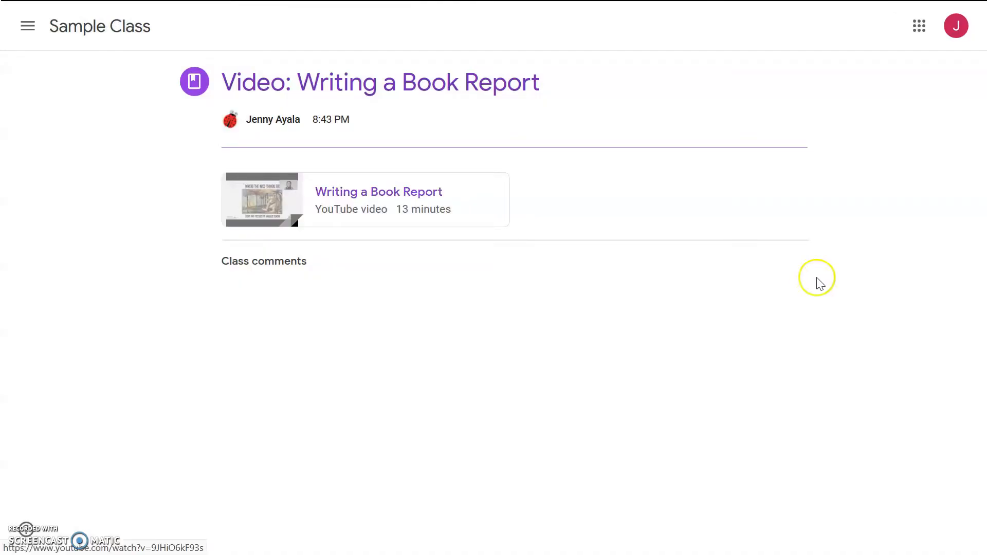
left_click(100, 27)
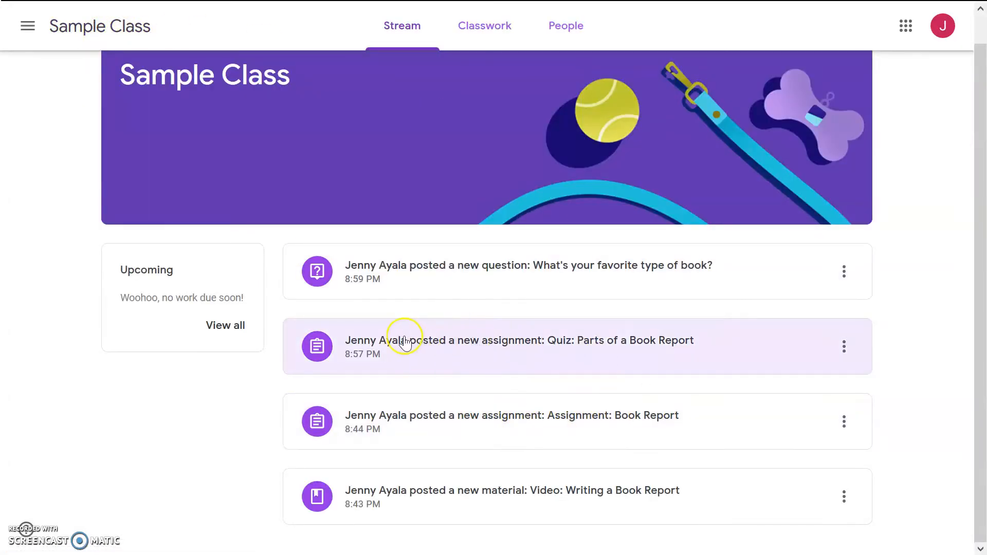
mouse_move(646, 343)
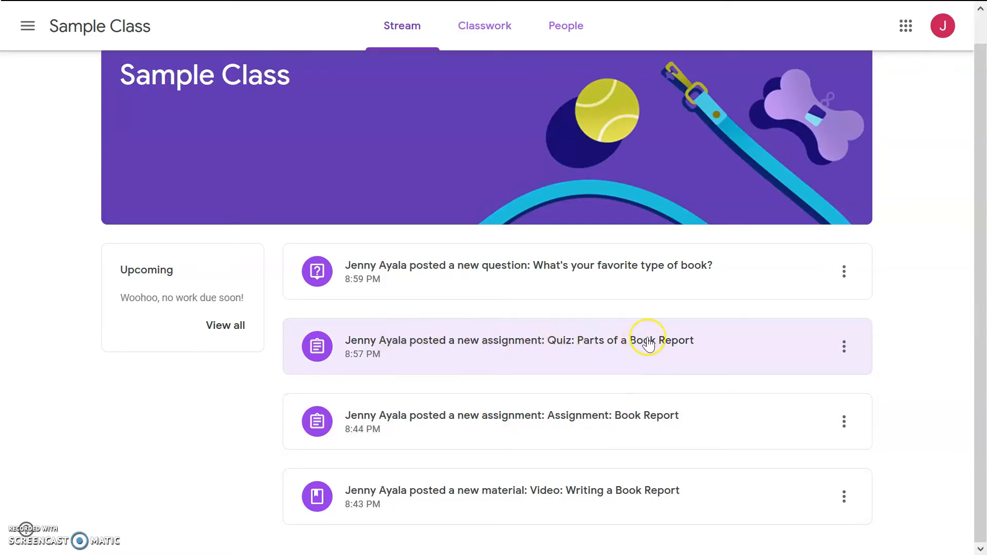
mouse_move(639, 269)
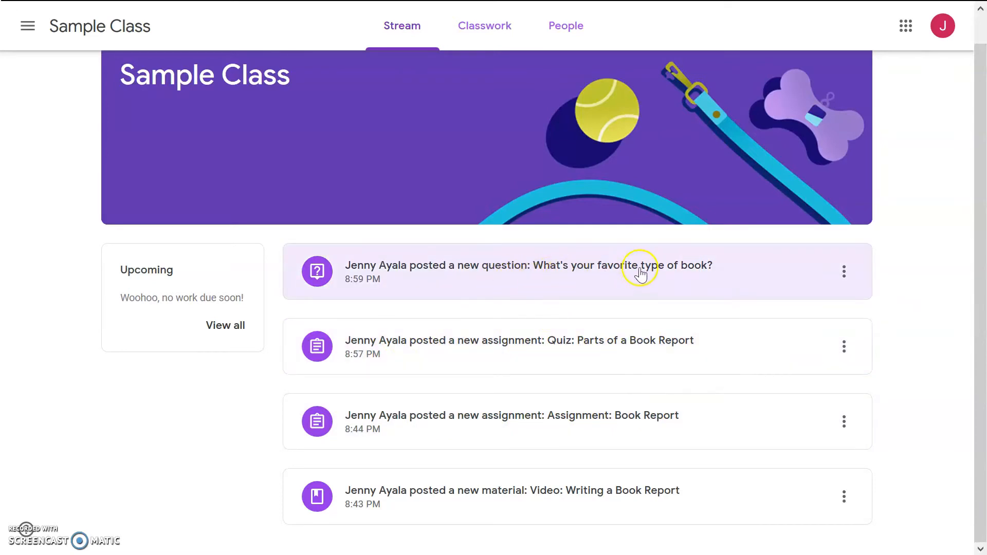
mouse_move(729, 311)
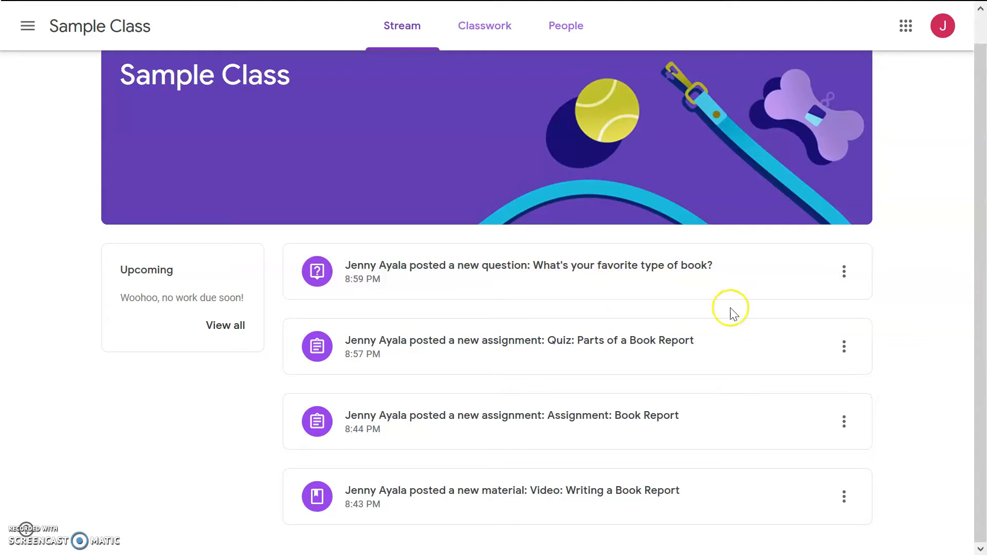
mouse_move(655, 421)
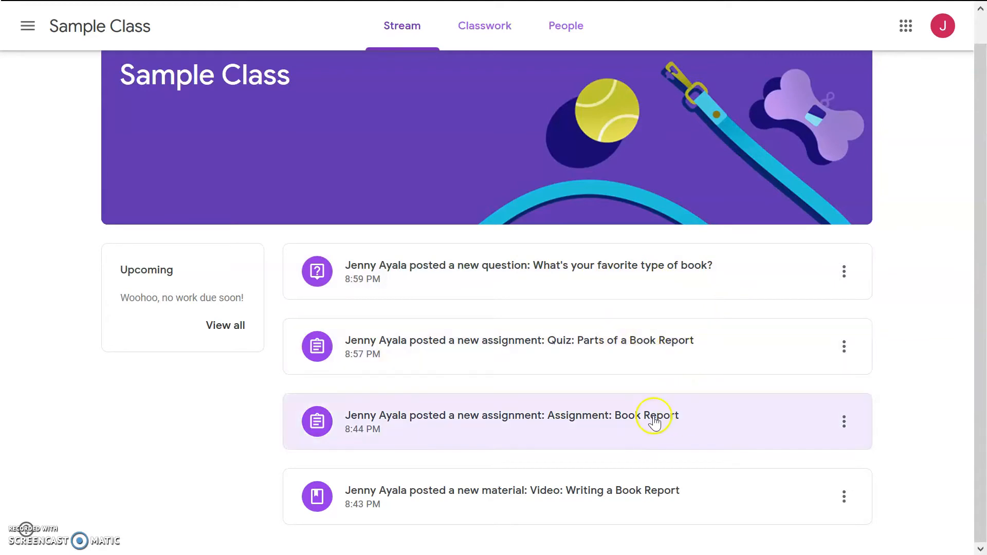
mouse_move(679, 395)
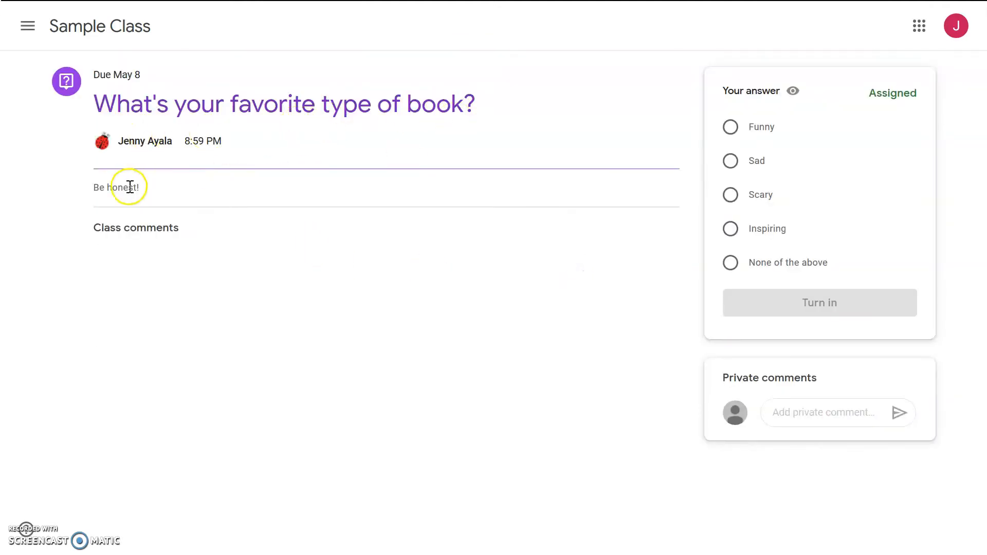
Choose 'None of the above' for the favorite type of book question and turn the answer in
double_click(116, 187)
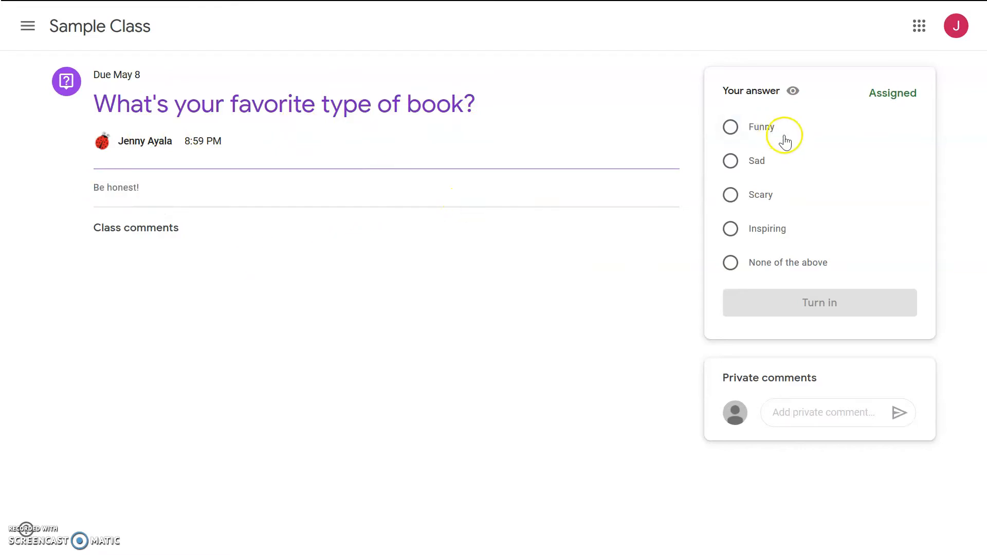
mouse_move(806, 272)
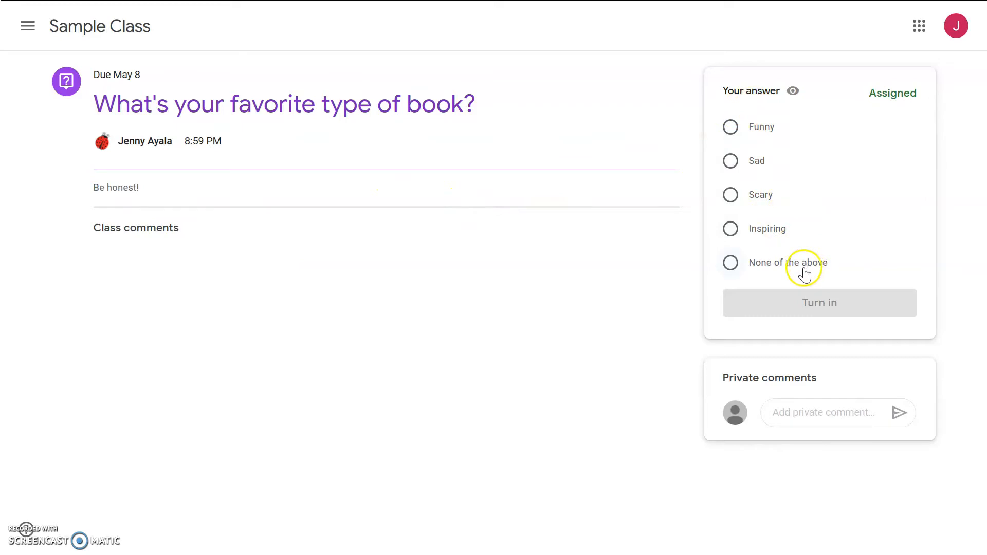
mouse_move(785, 252)
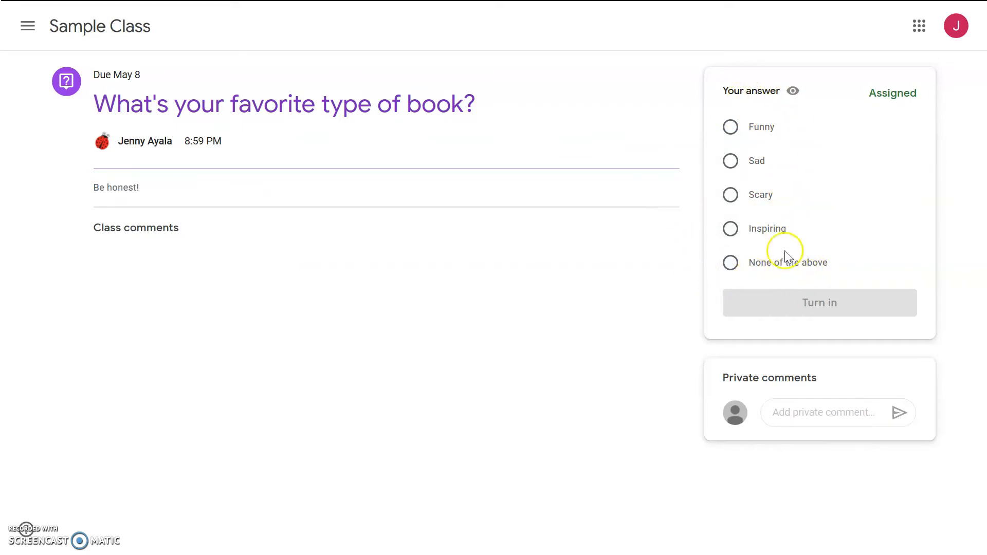
mouse_move(789, 195)
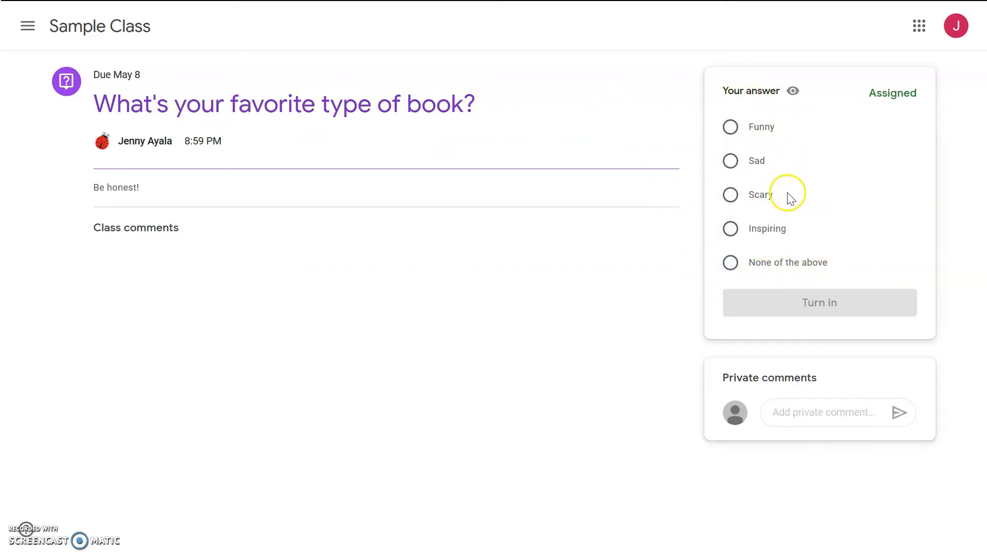
left_click(729, 262)
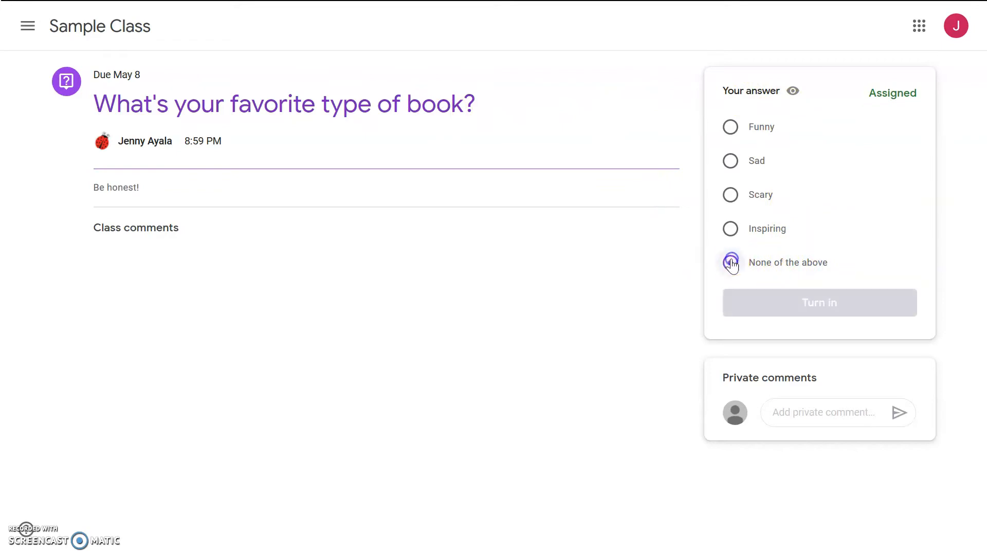
left_click(730, 262)
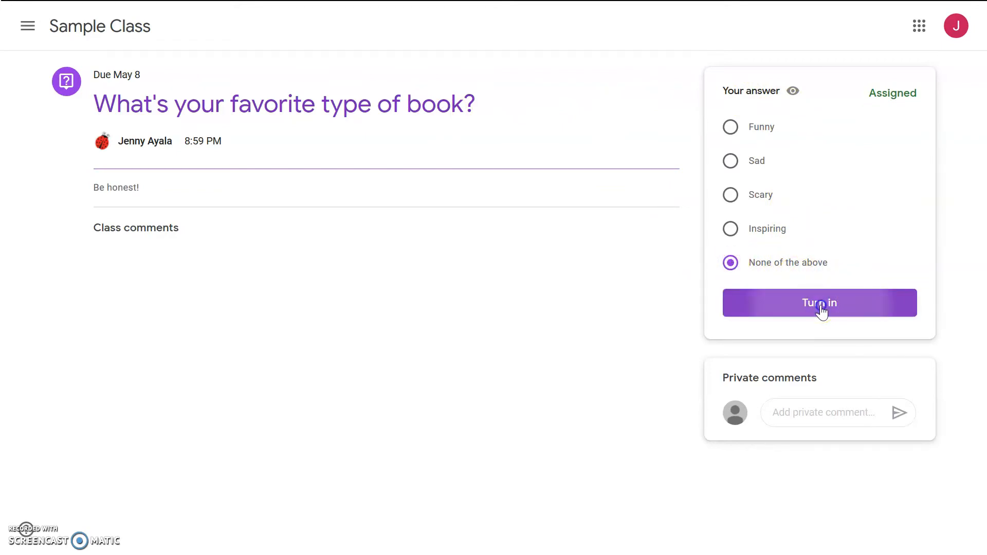
left_click(820, 302)
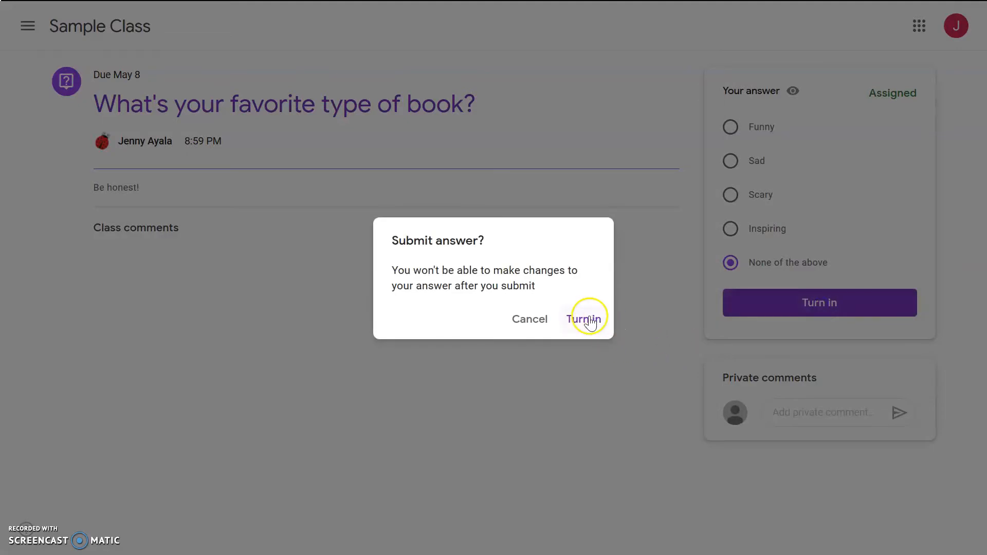
left_click(582, 319)
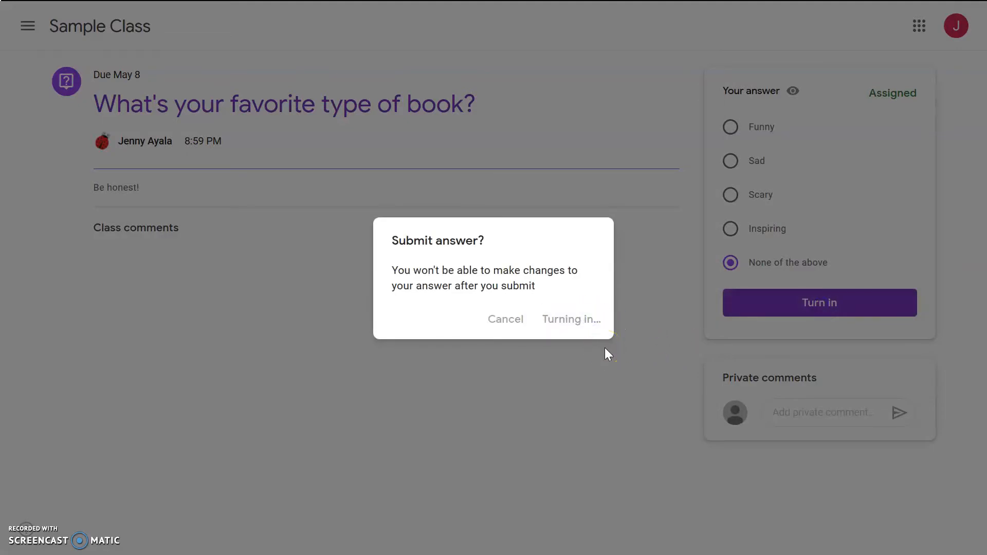
left_click(571, 319)
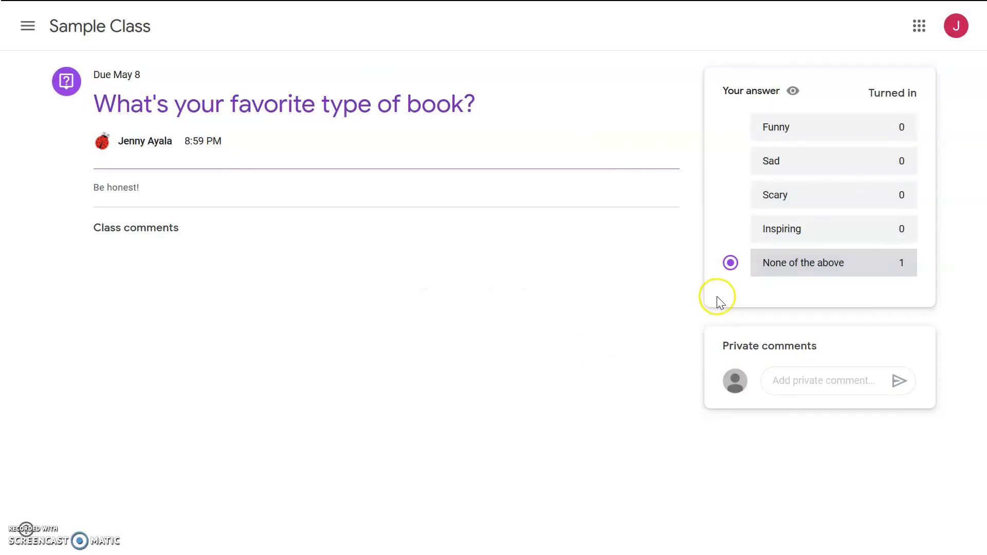
mouse_move(925, 276)
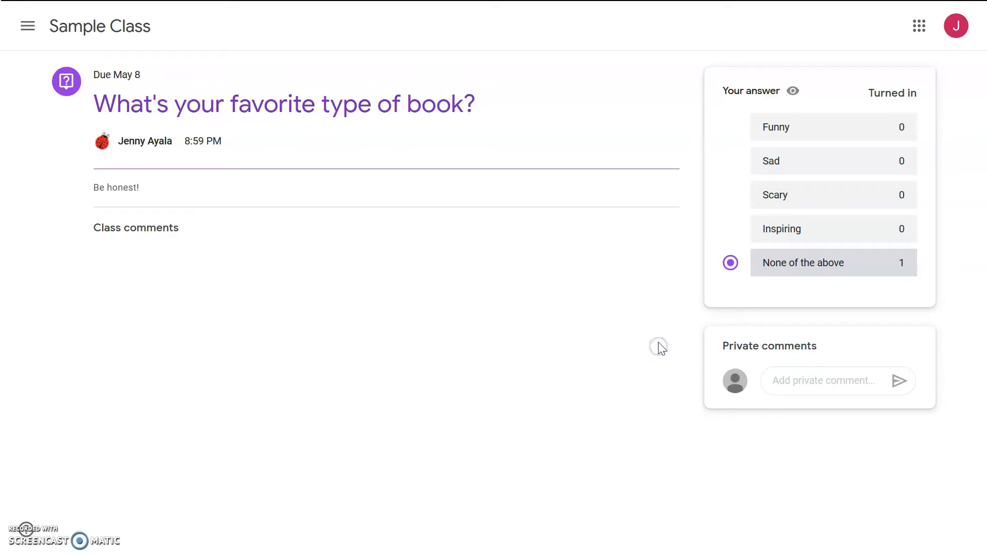
Post the private comment "Great question! :)" to the teacher on the question
left_click(822, 380)
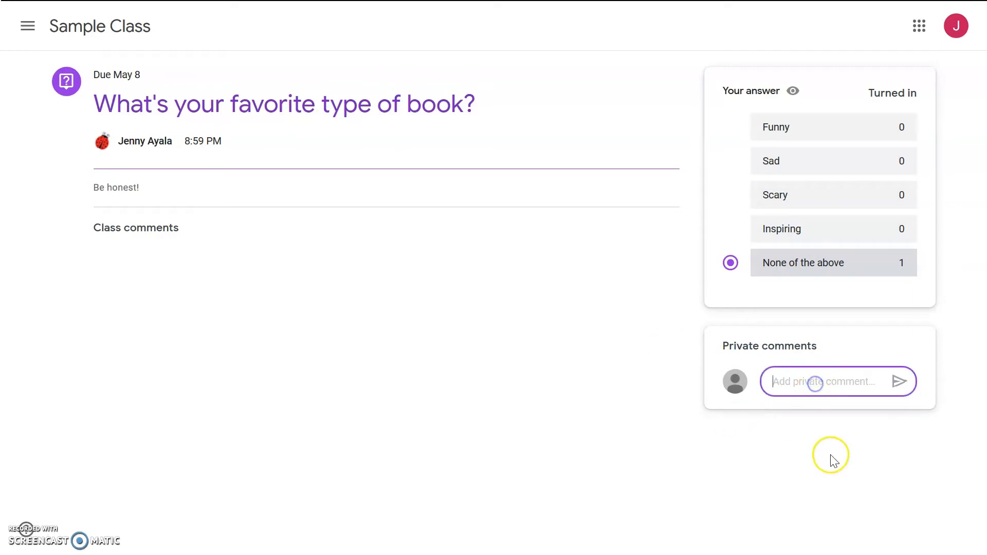
type("Great question! :)")
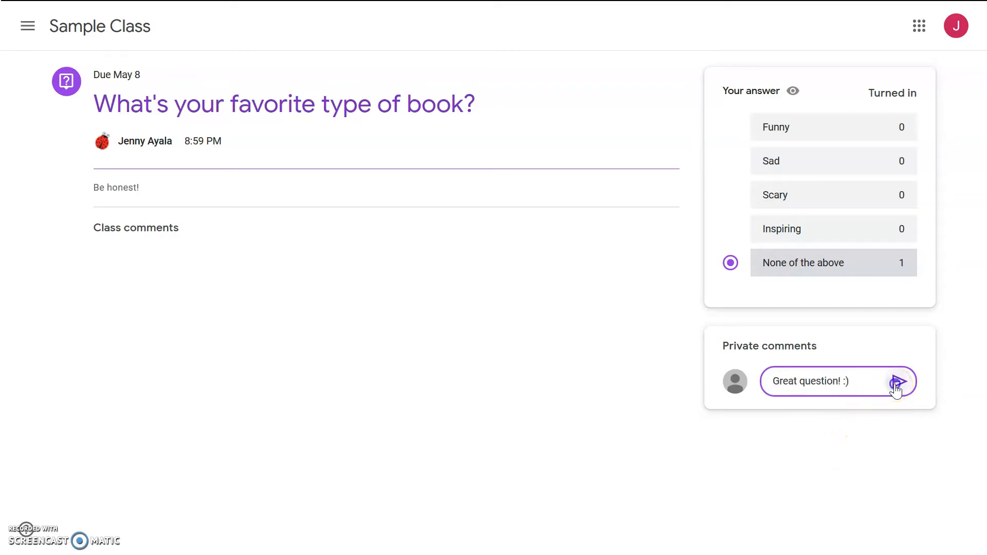
left_click(900, 380)
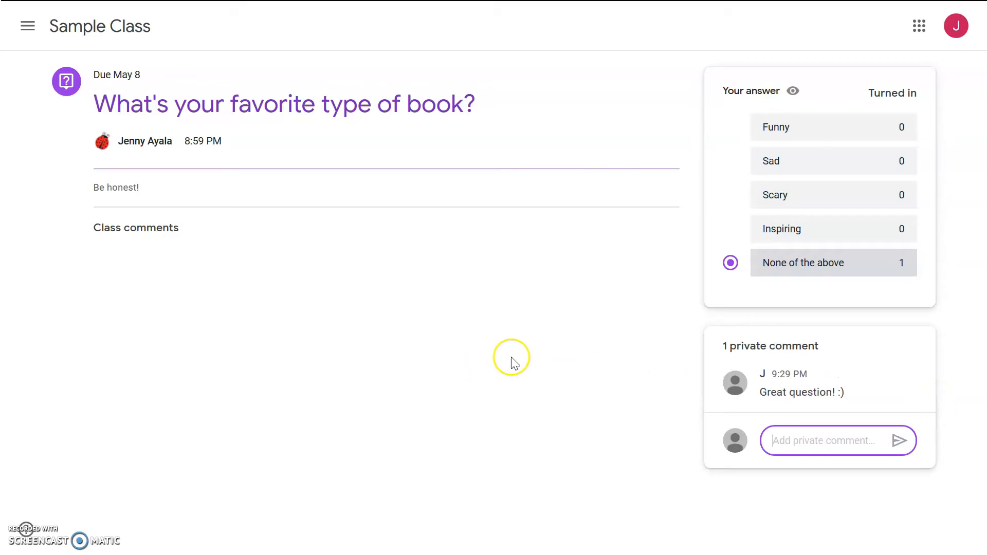
mouse_move(707, 332)
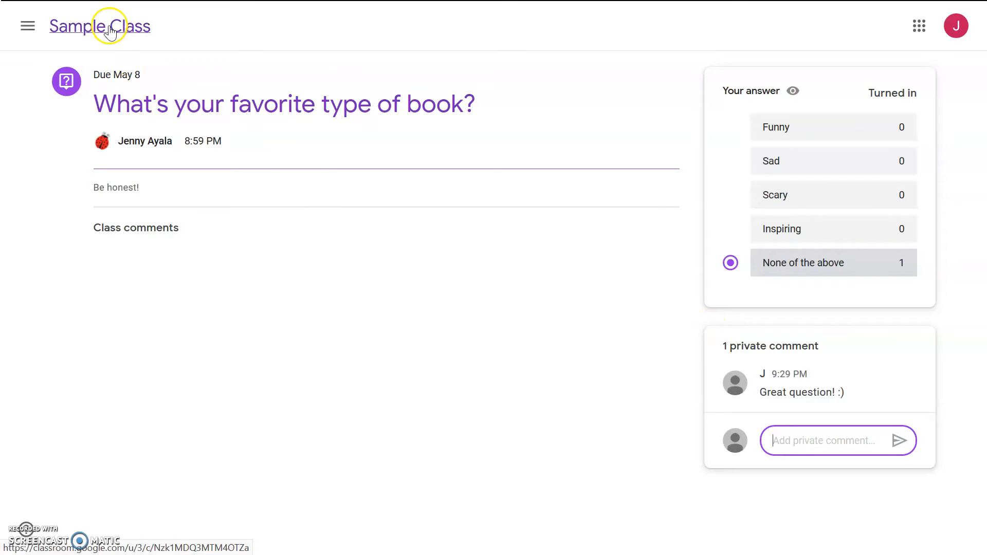
Return to the Sample Class stream via the class title in the header
left_click(100, 27)
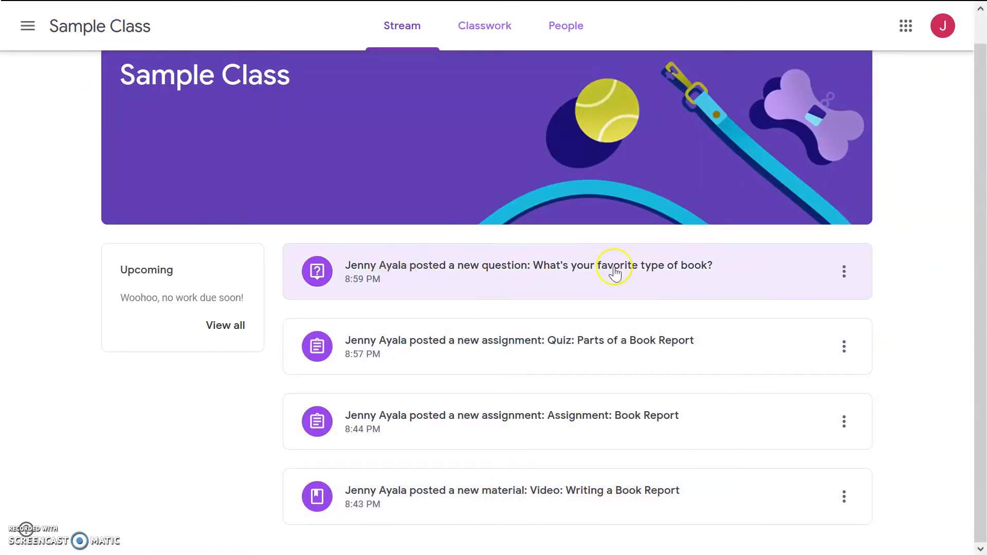
mouse_move(657, 368)
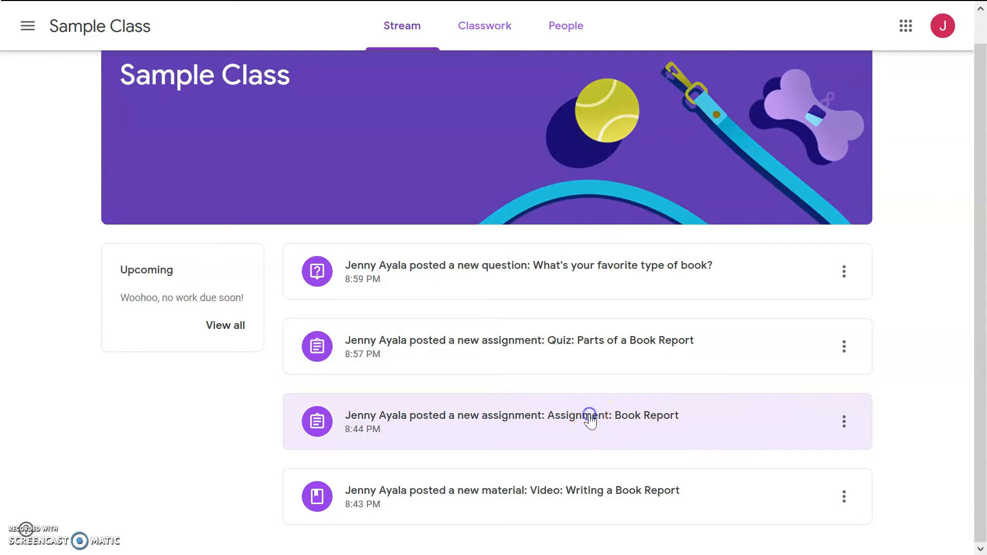
Open Assignment: Book Report and draft the private comment "Book report here!", selecting its text
left_click(511, 414)
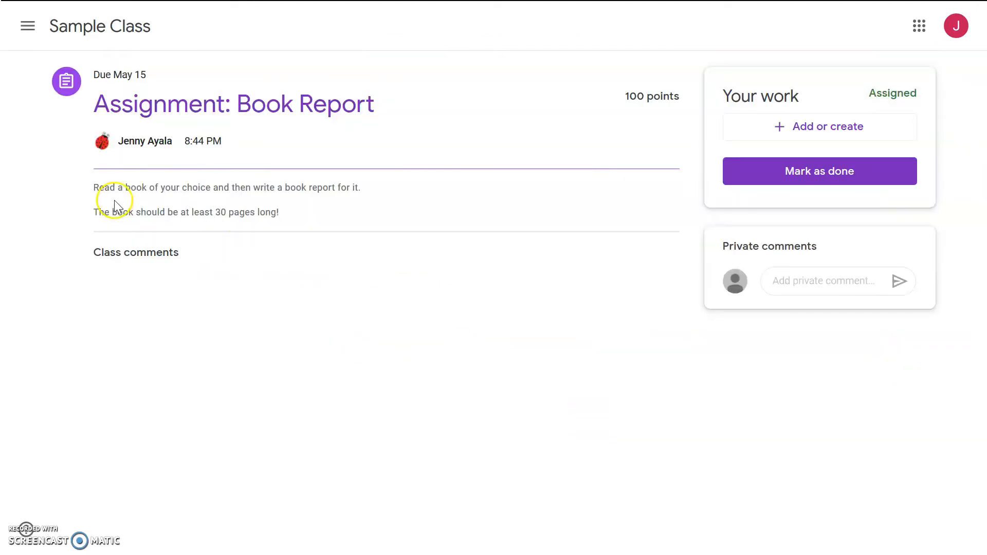
mouse_move(293, 198)
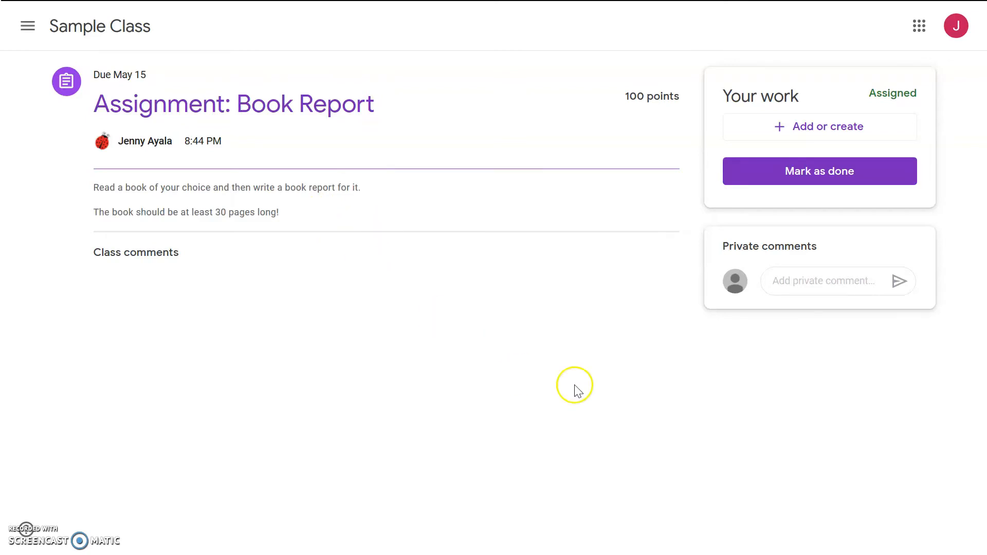
left_click(824, 282)
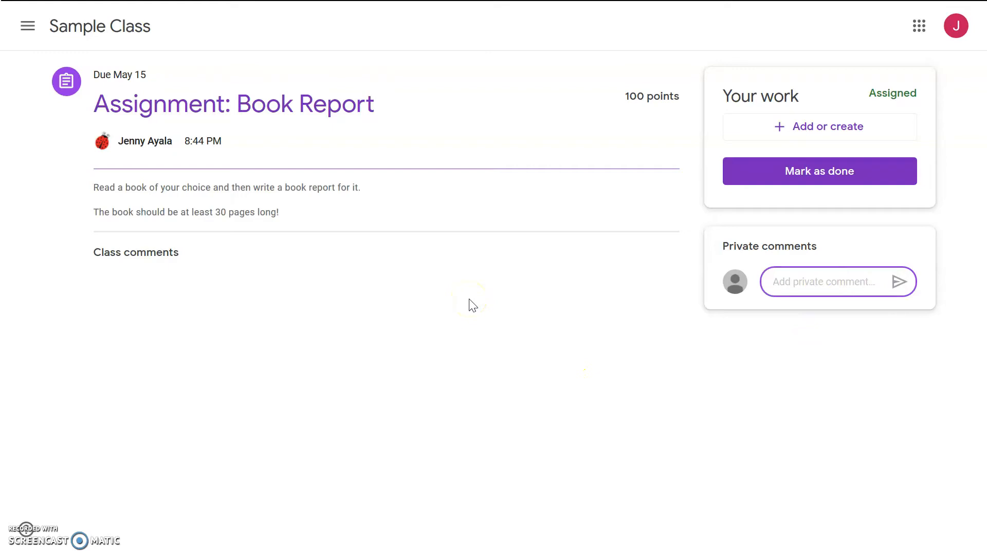
left_click(824, 281)
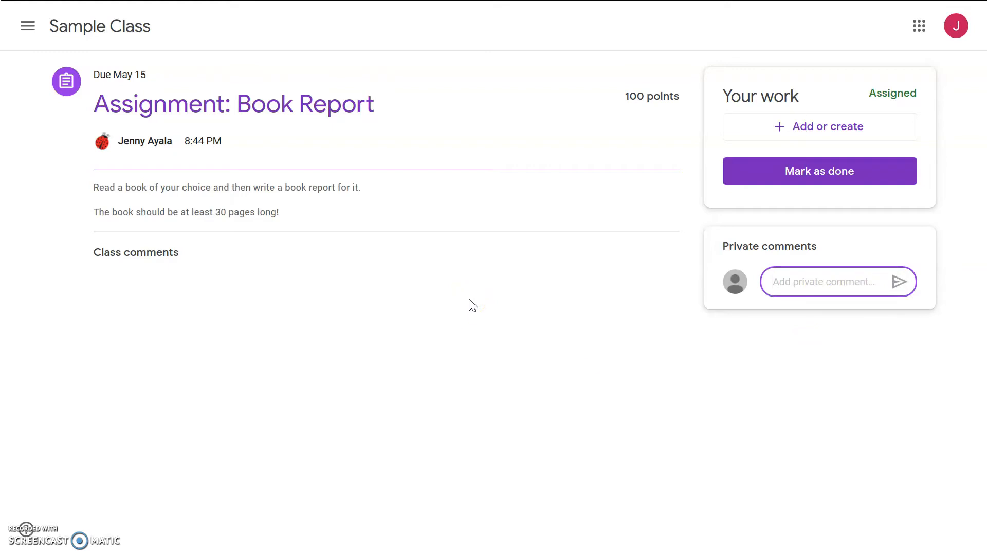
type("B")
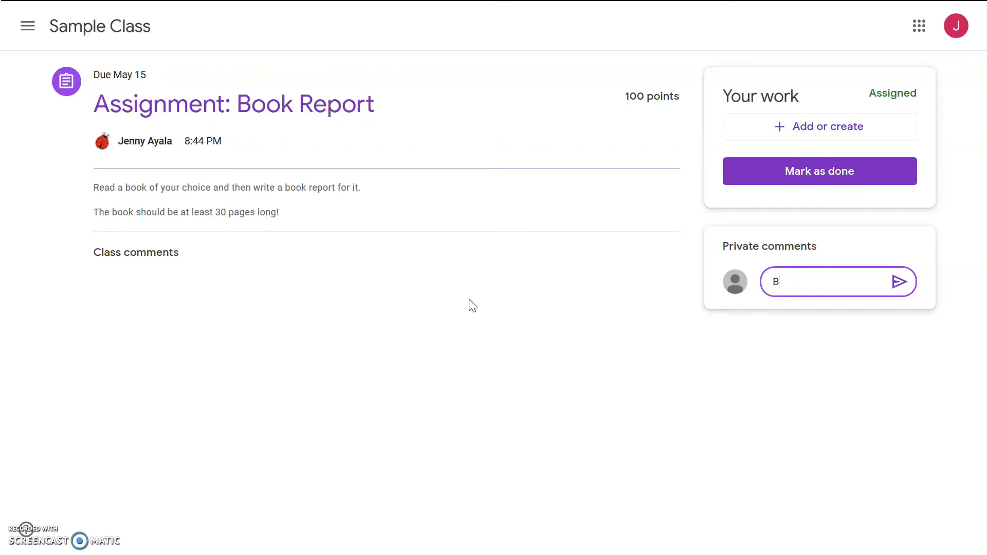
type("Book report here!")
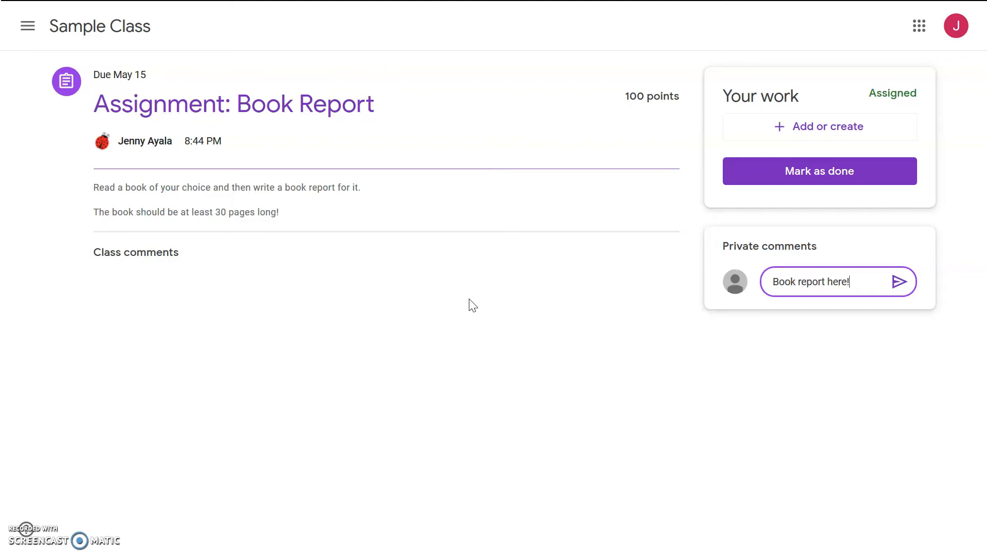
key("ctrl+a")
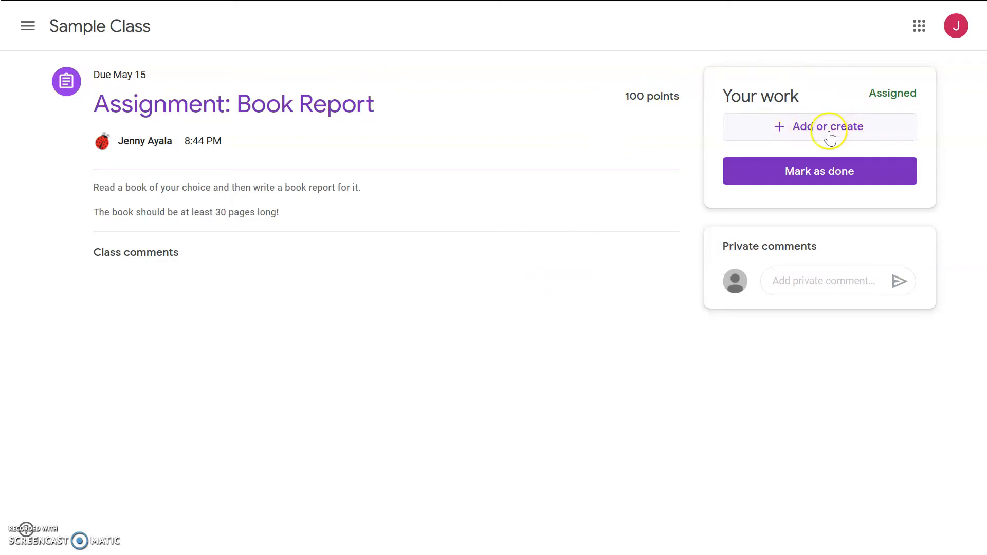
Create a new Google Docs document as Your work via Add or create
left_click(819, 126)
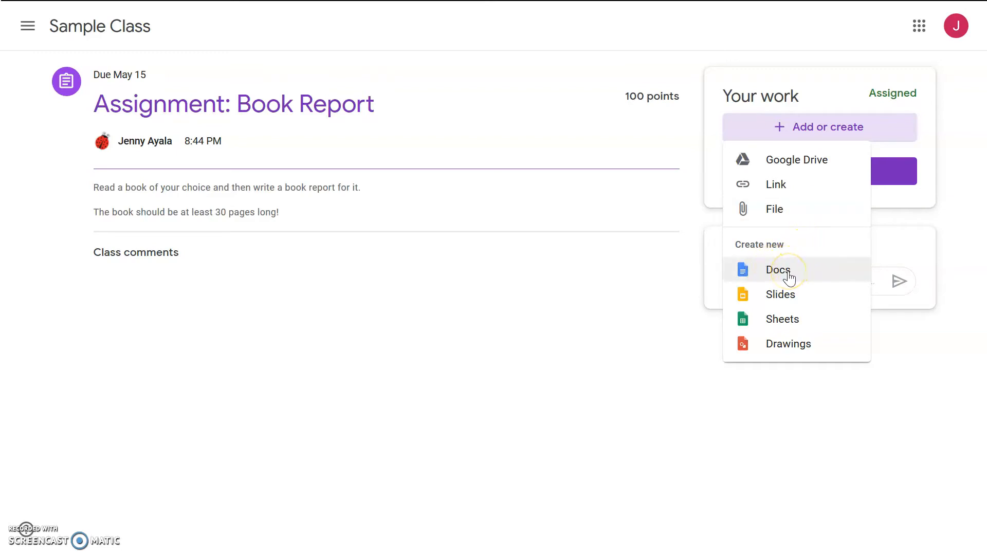
left_click(780, 269)
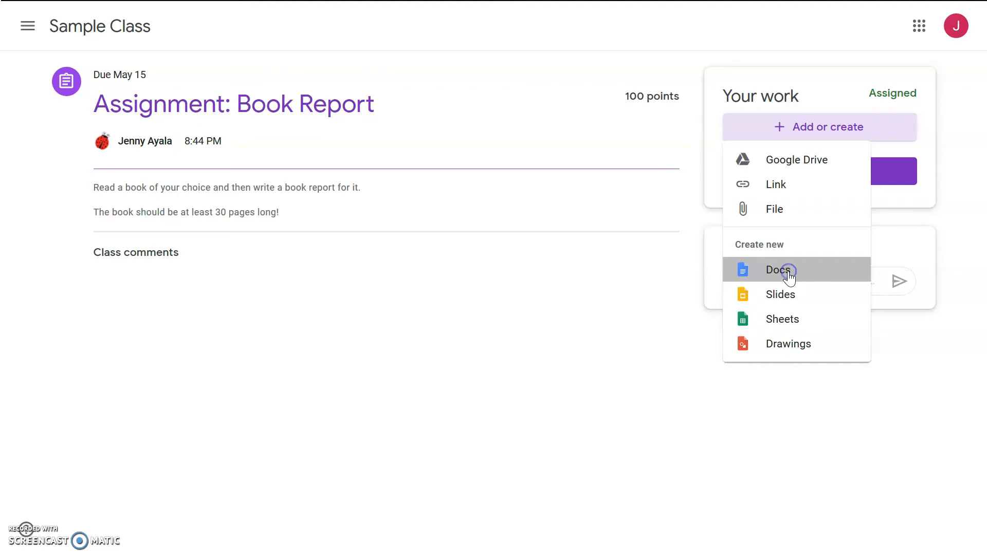
left_click(778, 269)
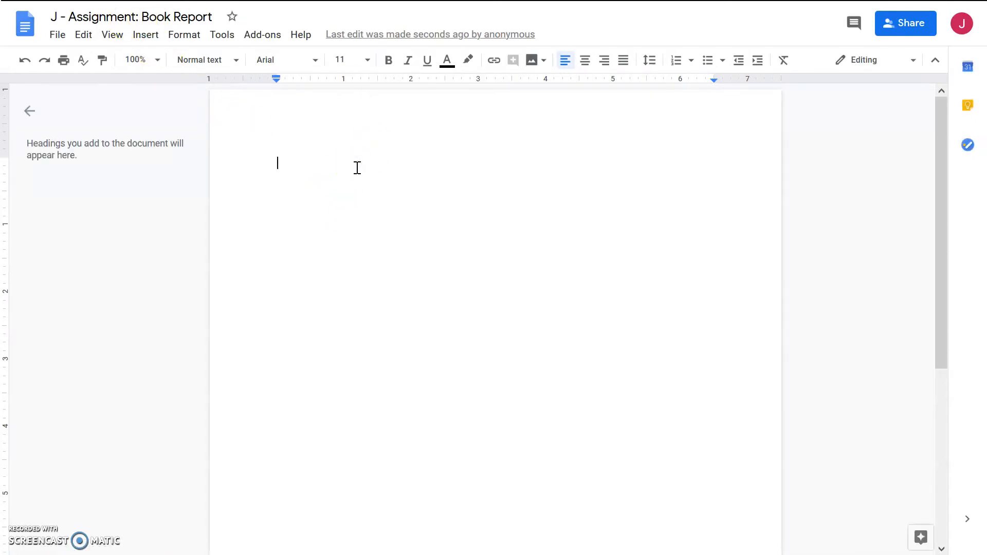
Write "!!!" on the first line and ":)" on the second line of the document
type("!!!")
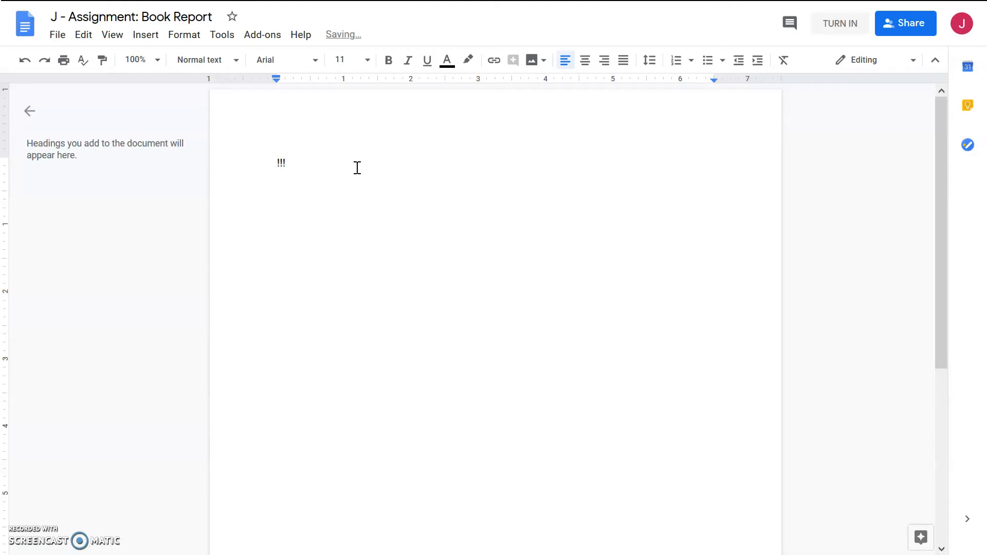
type(":)")
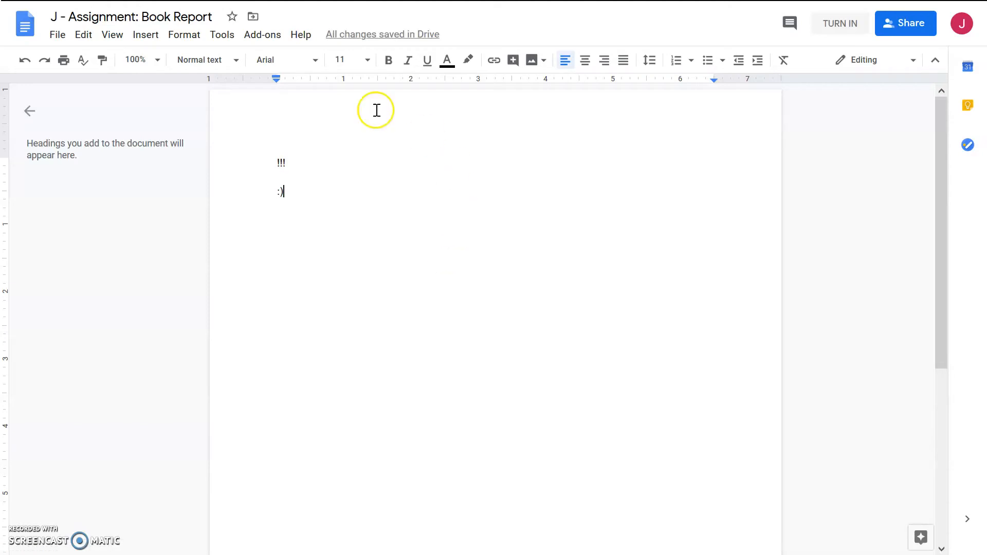
mouse_move(422, 333)
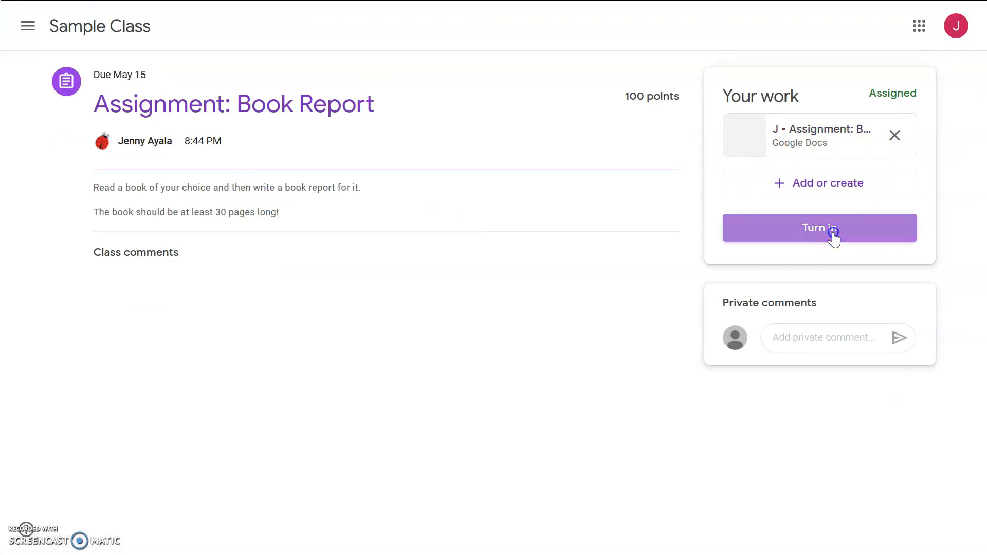
Turn in the Book Report assignment with its attached Docs file and confirm
left_click(819, 227)
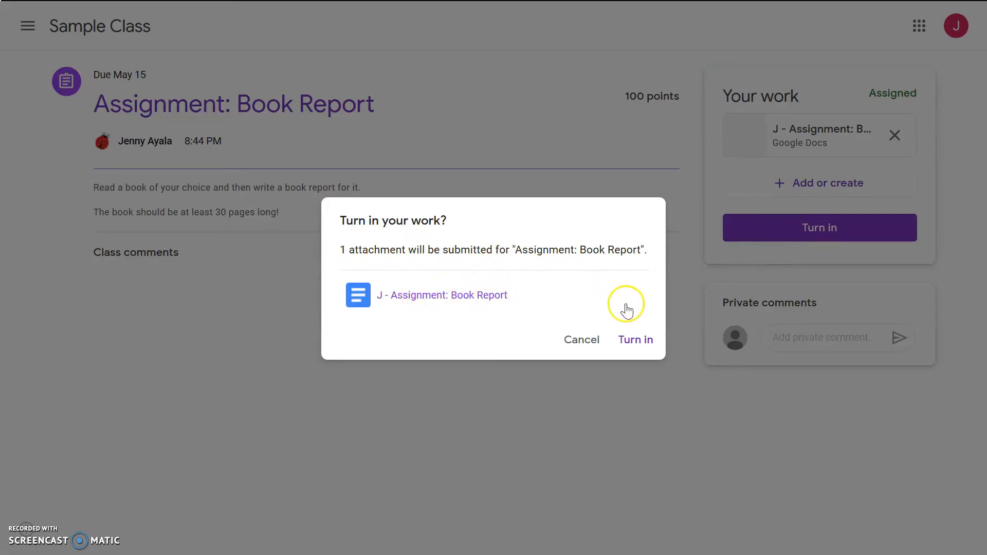
left_click(634, 340)
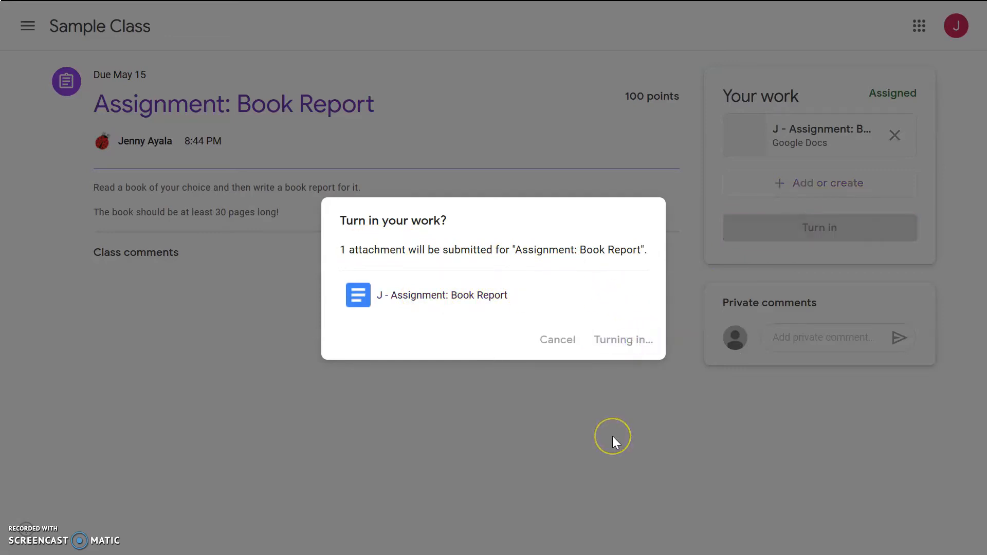
left_click(623, 340)
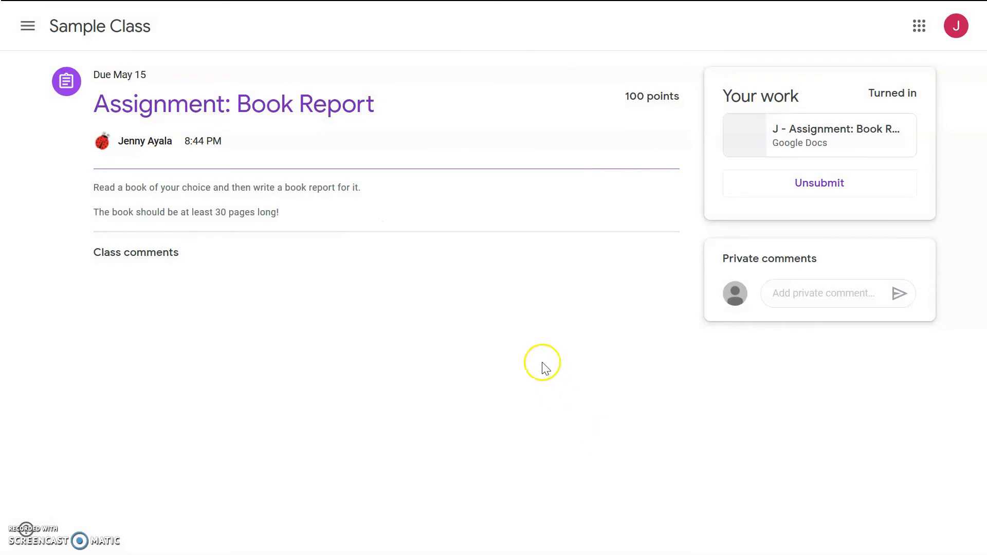
mouse_move(543, 367)
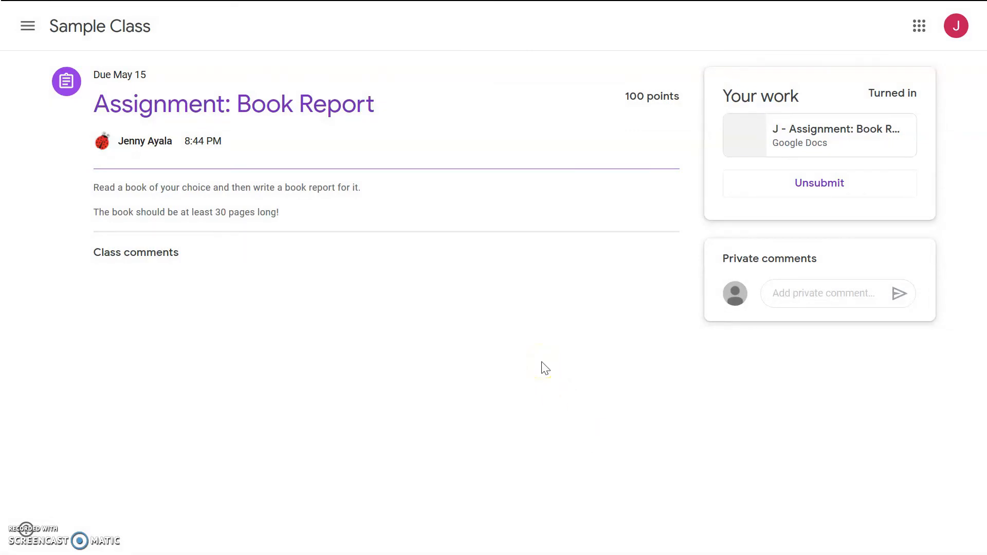
mouse_move(295, 95)
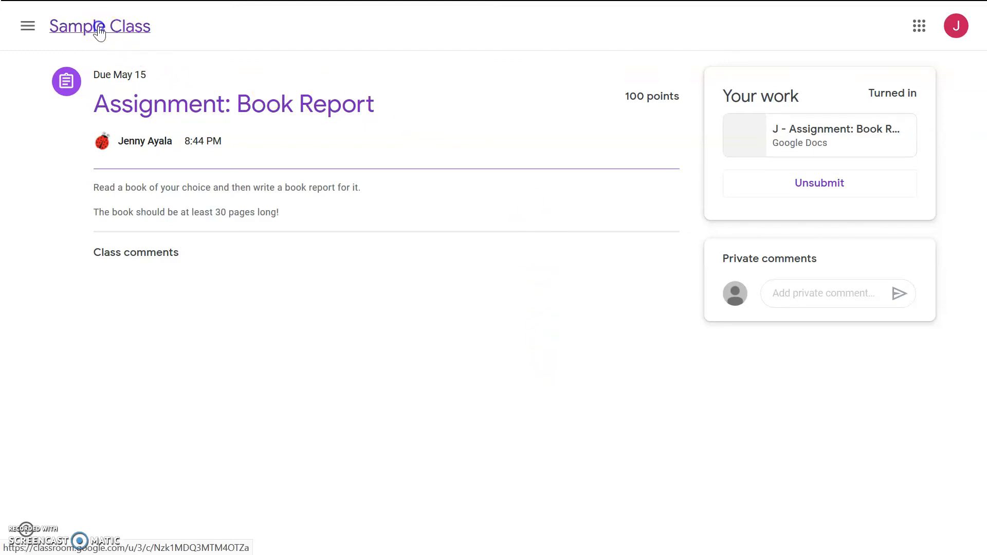
From the stream, open Quiz: Parts of a Book Report and launch its attached form
left_click(100, 26)
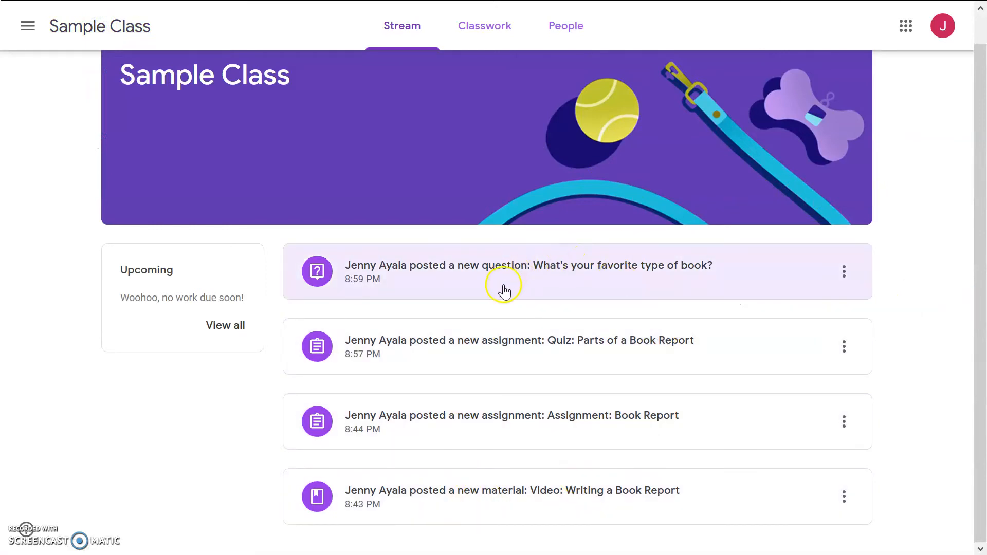
mouse_move(556, 349)
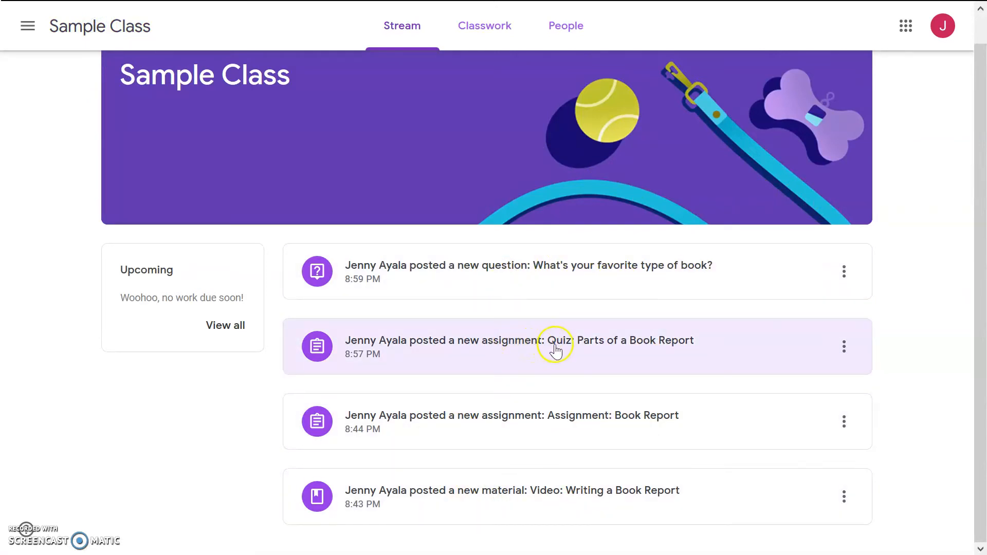
left_click(555, 340)
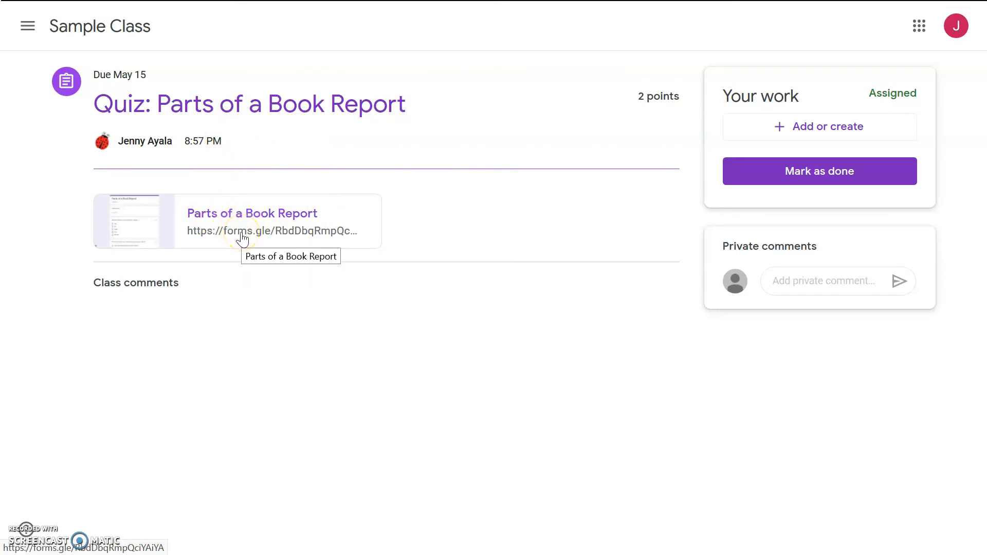
left_click(251, 214)
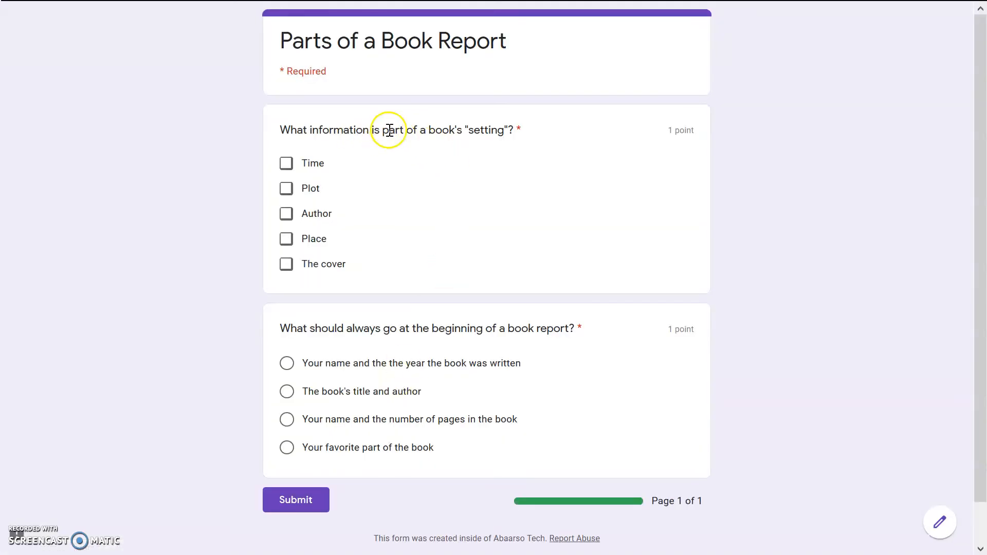
mouse_move(301, 161)
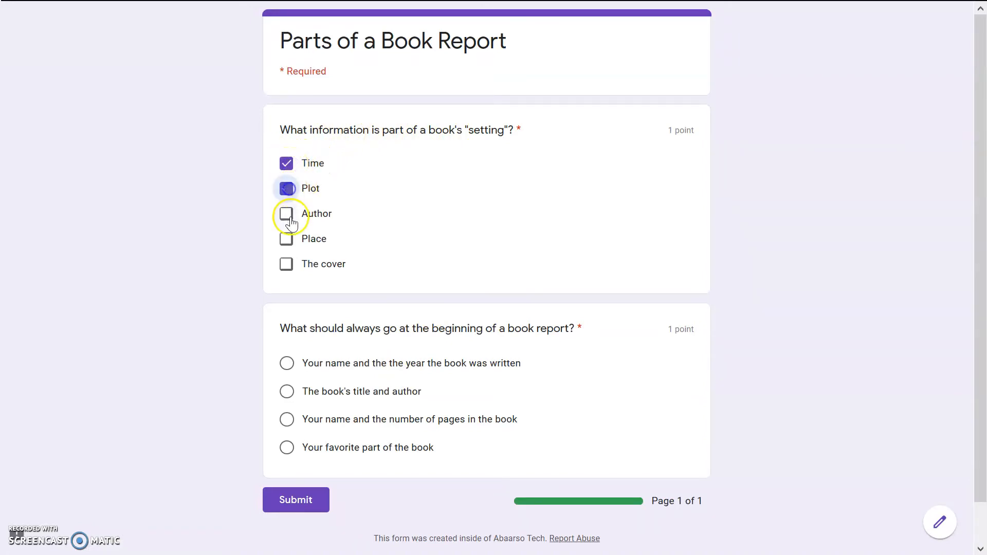
Answer the quiz: Time and Place for the setting, and The book's title and author
left_click(295, 499)
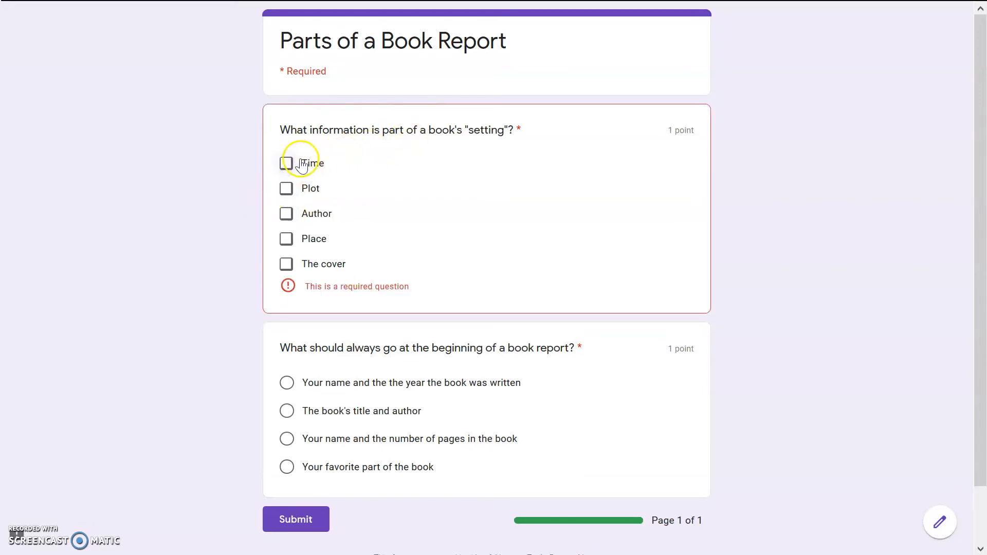
left_click(286, 163)
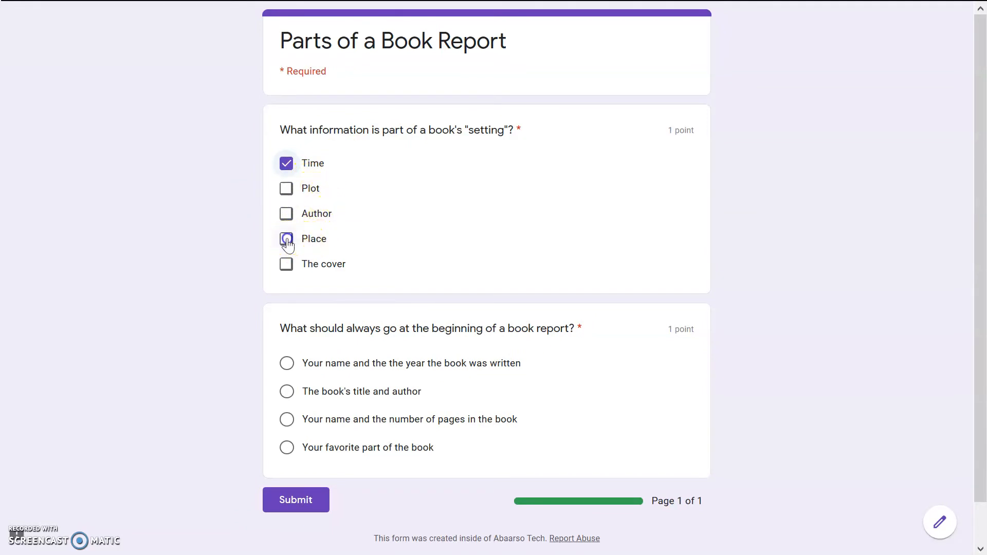
left_click(285, 237)
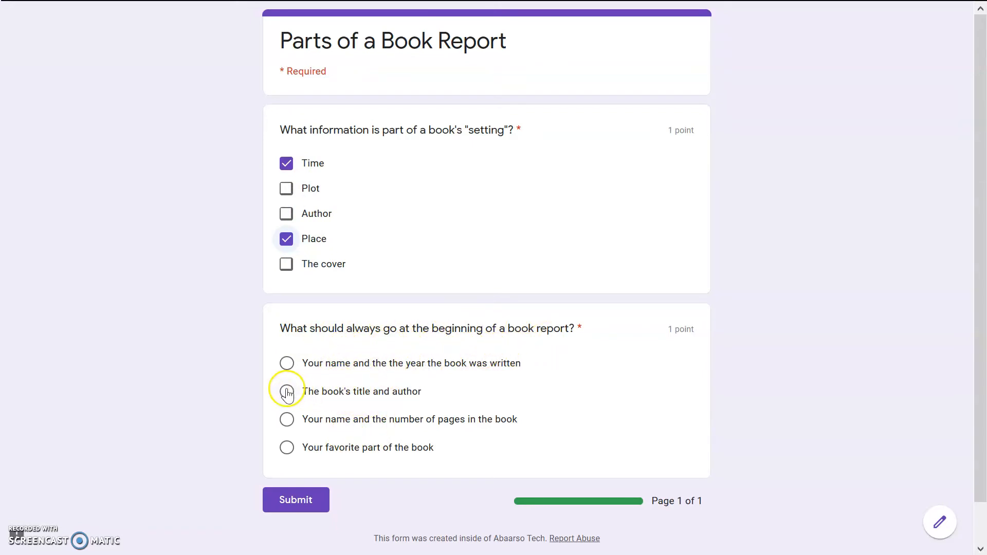
left_click(286, 391)
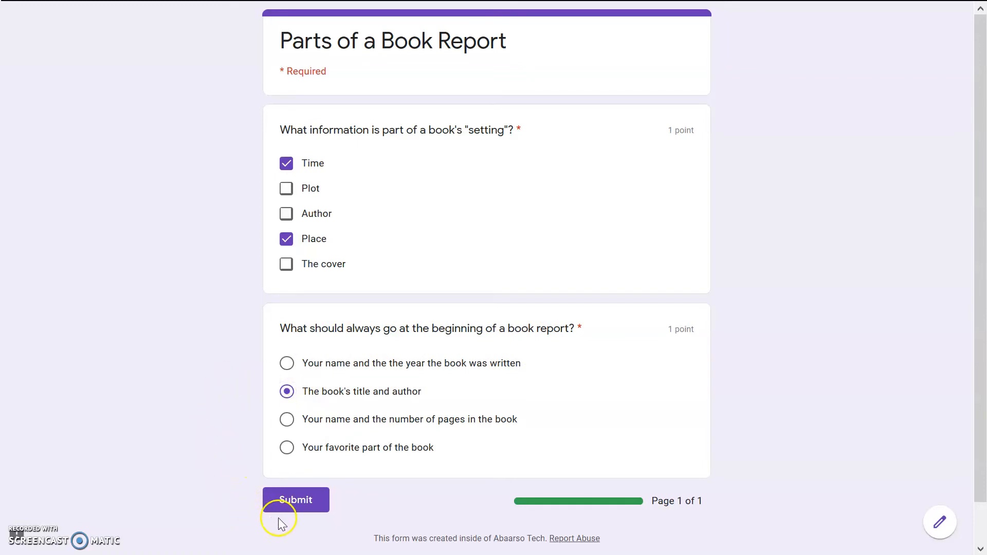
mouse_move(296, 500)
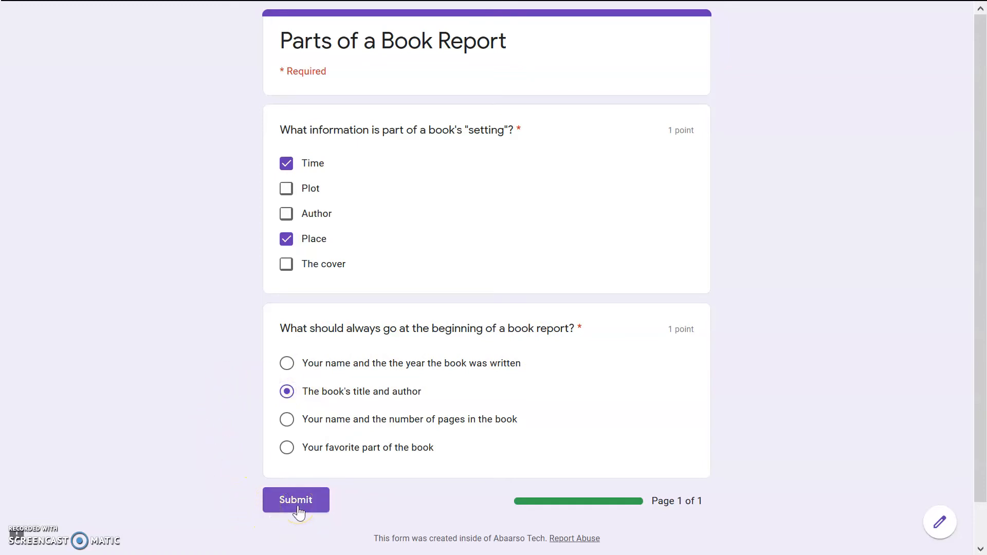
Submit the quiz answers and view the 2/2 score
left_click(295, 500)
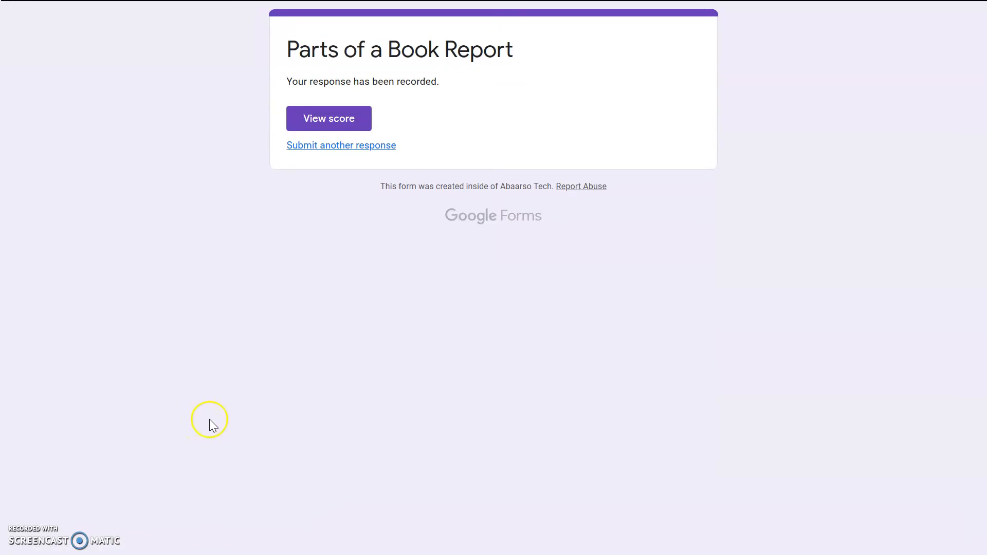
left_click(328, 119)
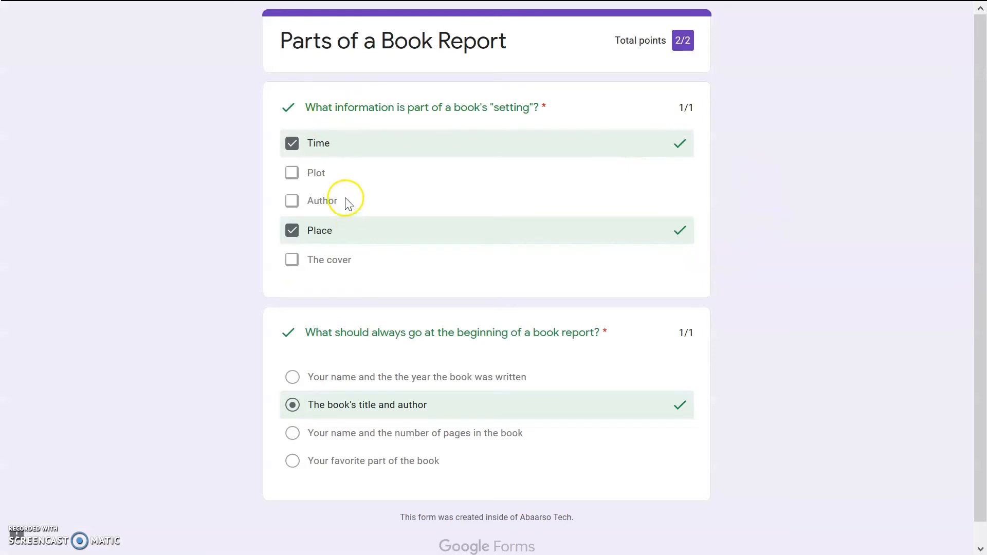
scroll("down", 3)
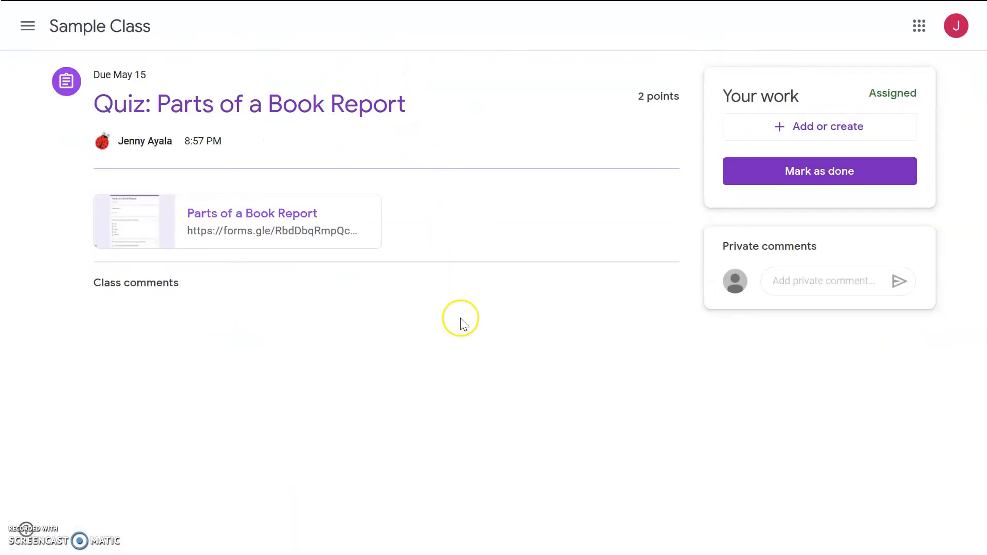
Mark the Quiz: Parts of a Book Report assignment as done so it shows Turned in
left_click(819, 171)
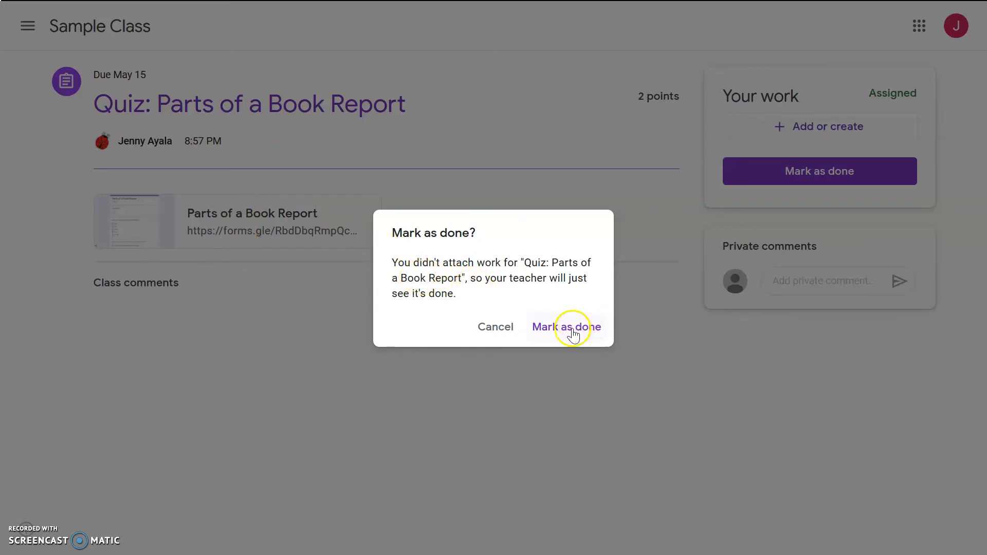
left_click(566, 327)
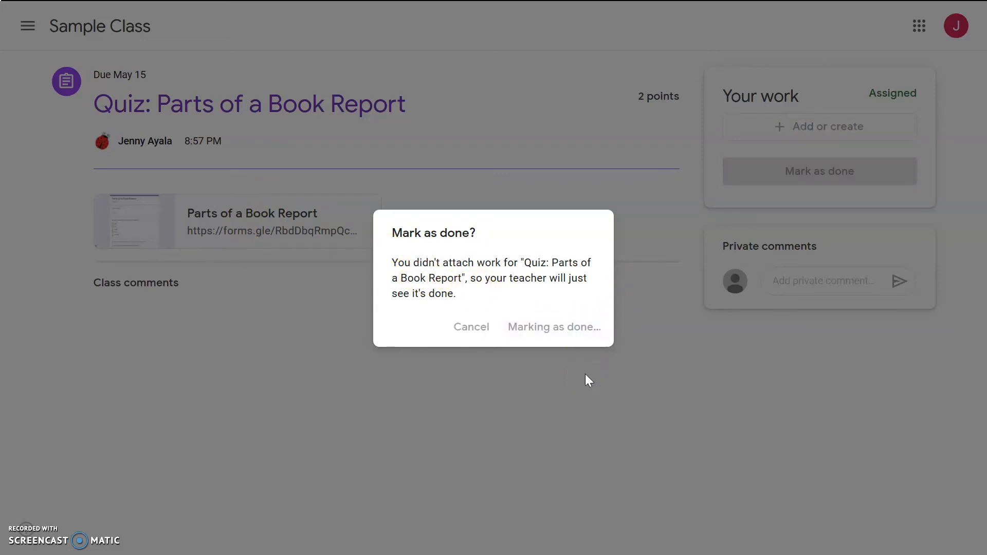
left_click(553, 326)
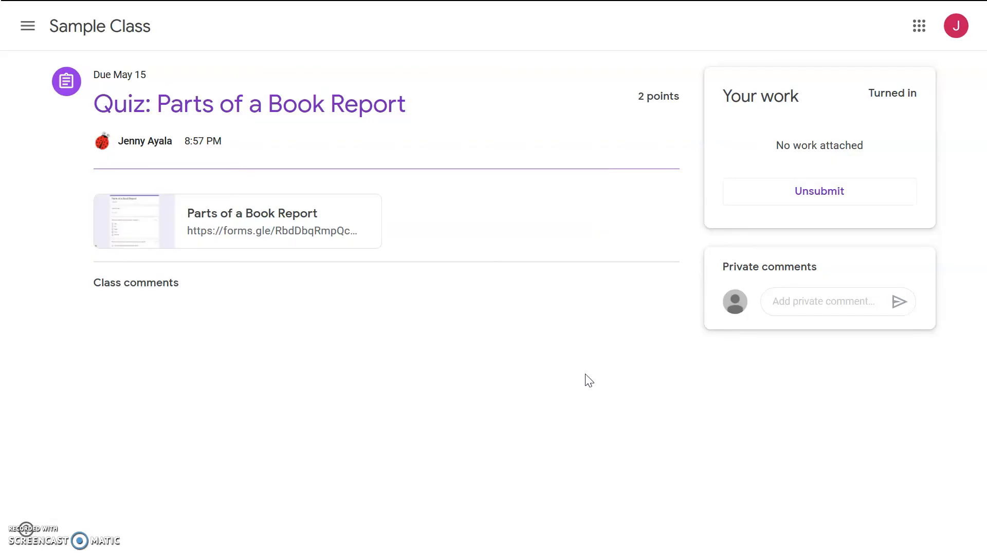
mouse_move(130, 41)
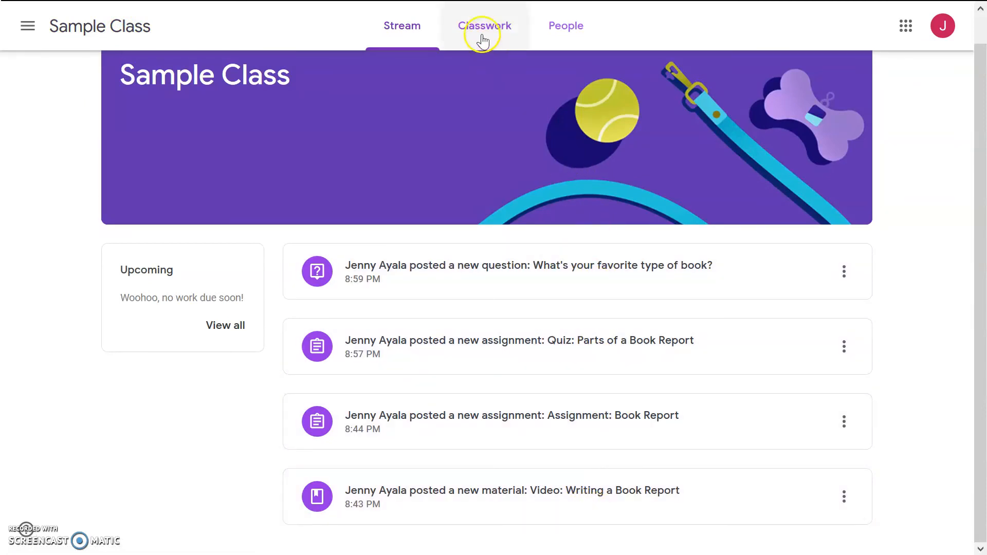
Show the Sample Class Classwork list with its four posted items from the Stream
left_click(484, 26)
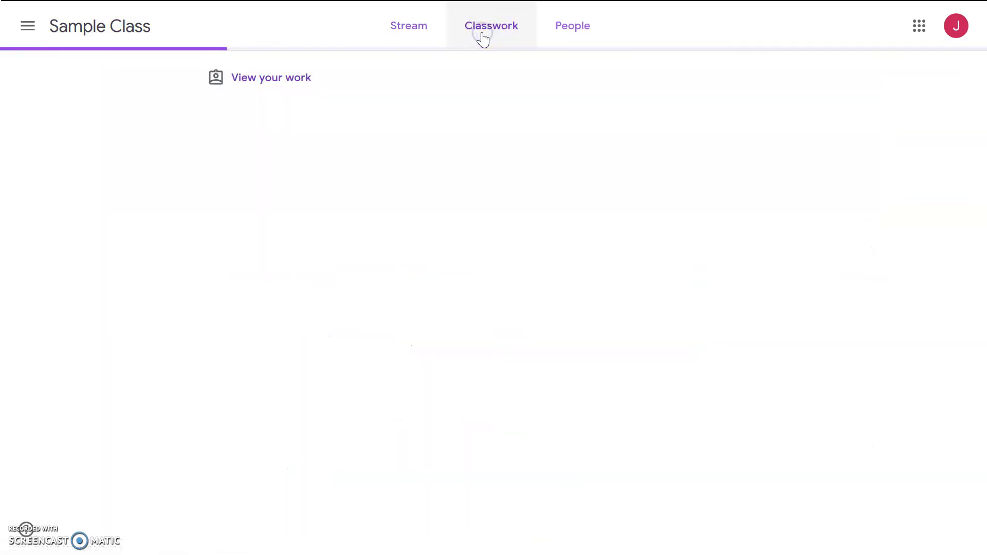
left_click(491, 26)
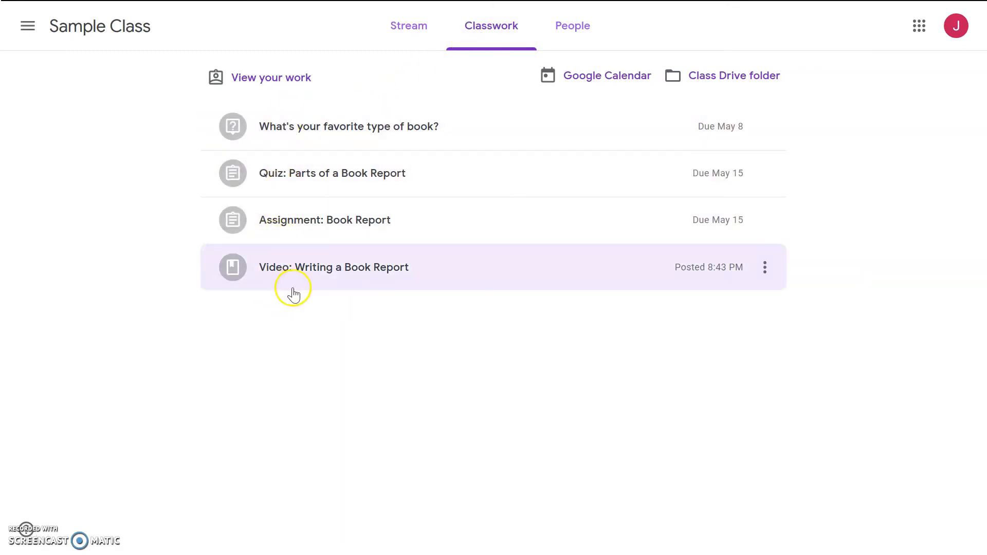
mouse_move(743, 181)
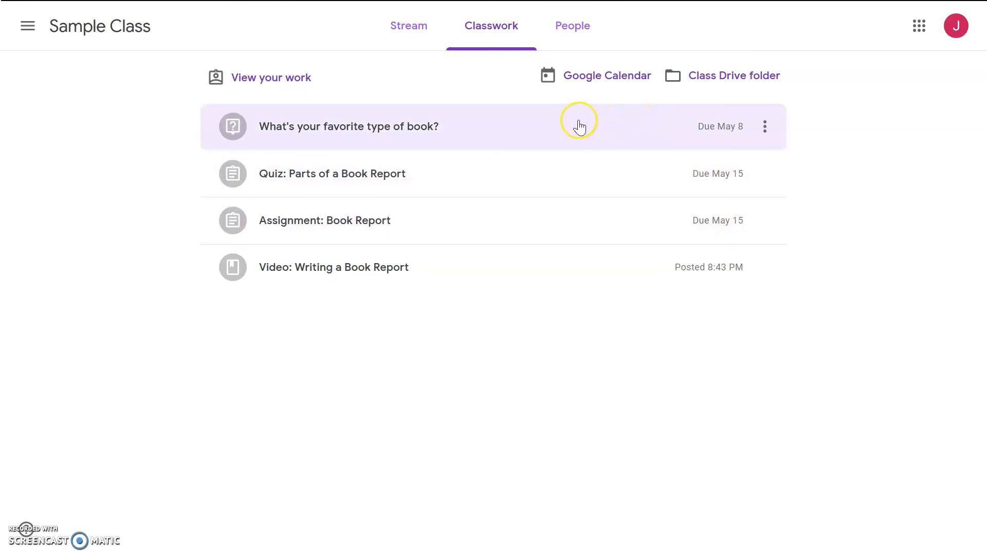
mouse_move(631, 296)
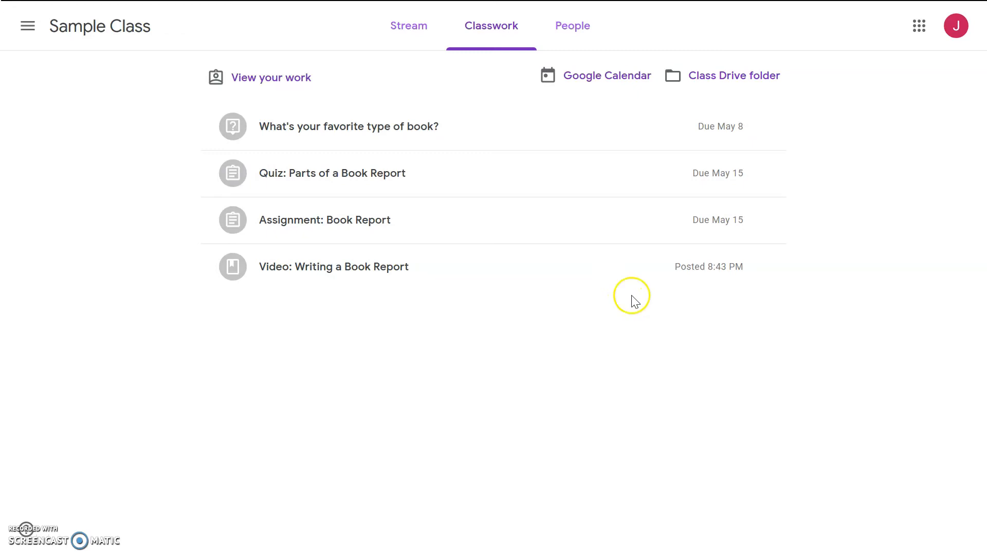
mouse_move(712, 465)
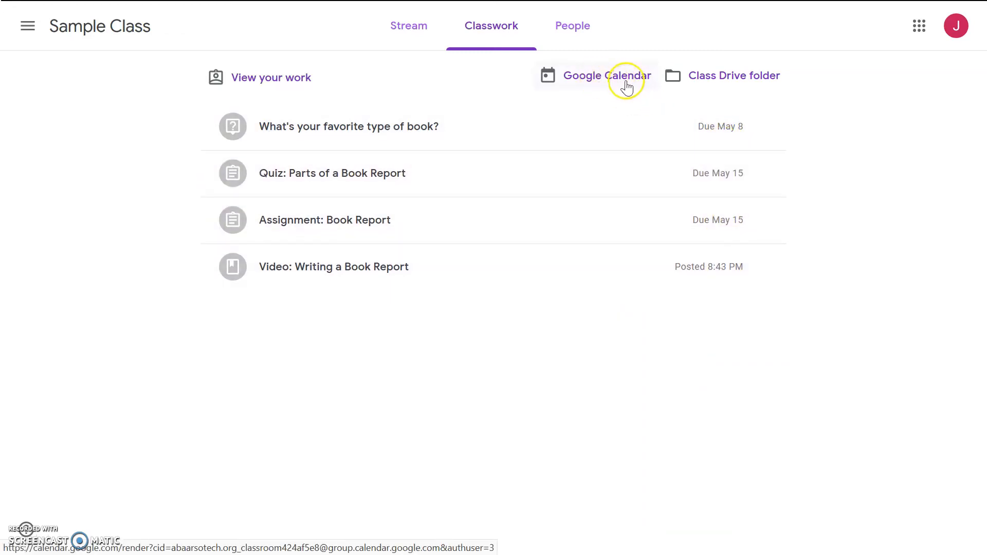
mouse_move(606, 83)
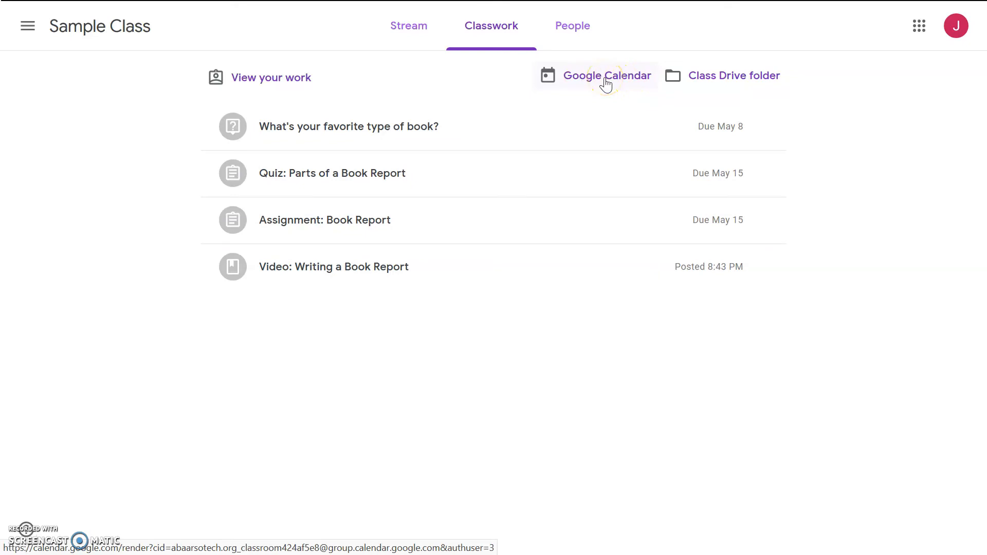
mouse_move(557, 368)
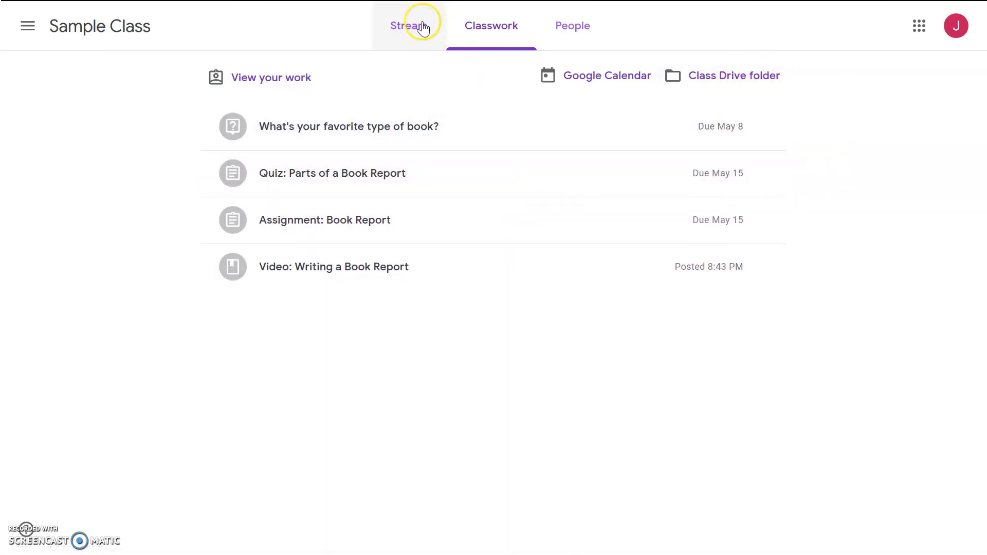
left_click(402, 25)
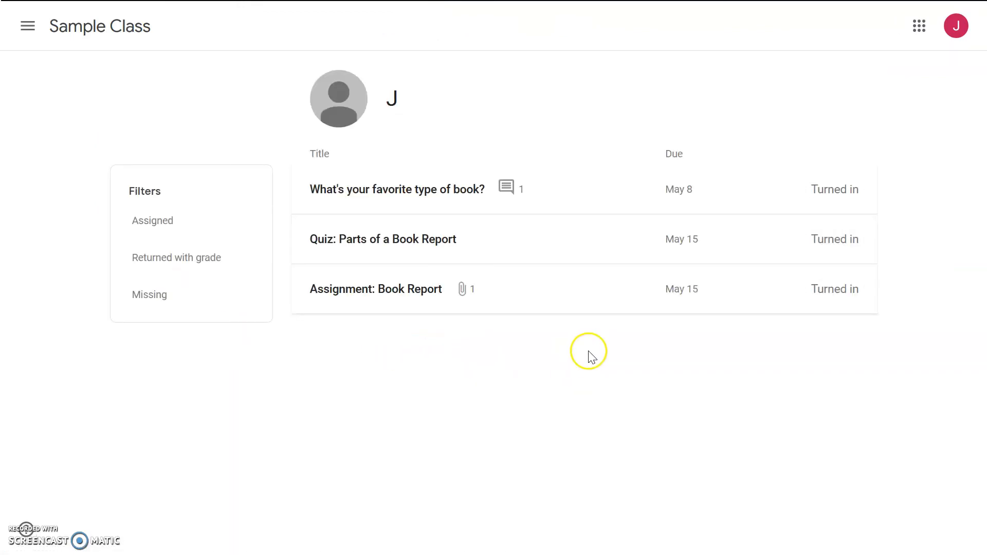
mouse_move(694, 223)
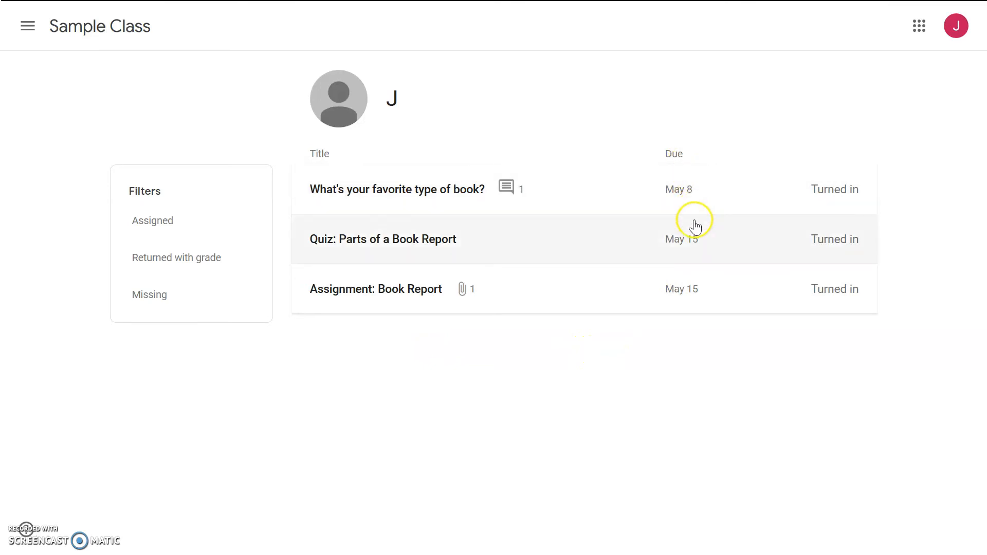
mouse_move(876, 157)
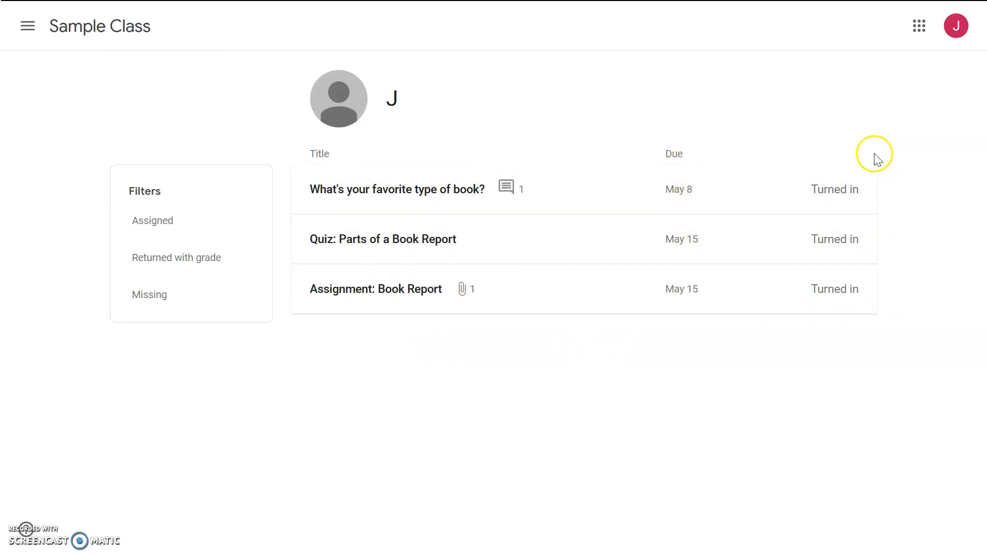
mouse_move(932, 383)
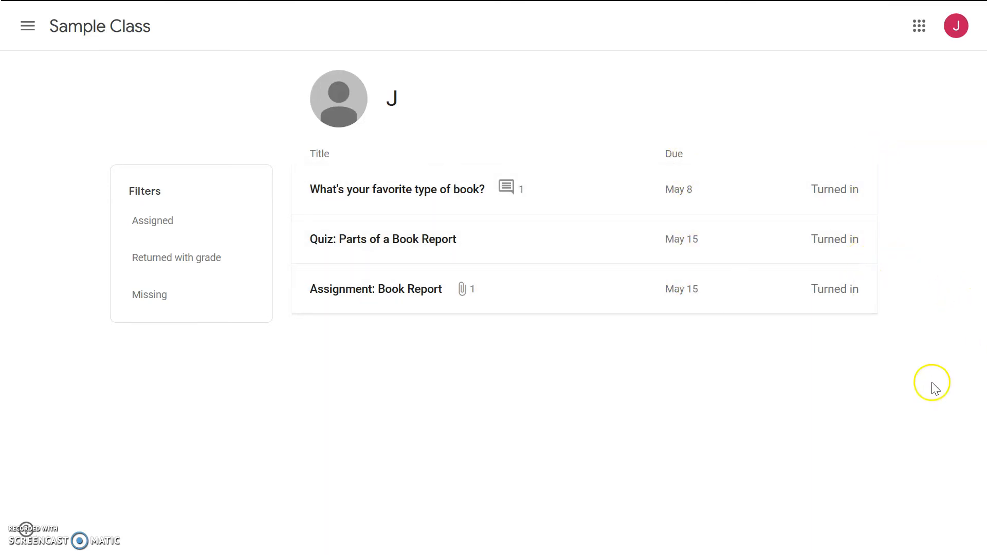
Return to the Sample Class stream showing the four teacher posts and no work due soon
left_click(401, 26)
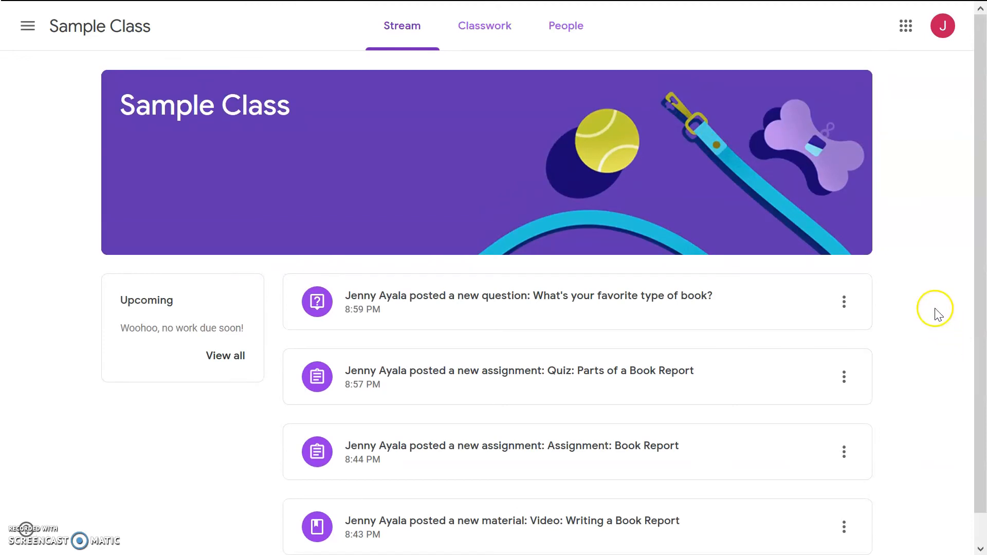
mouse_move(923, 290)
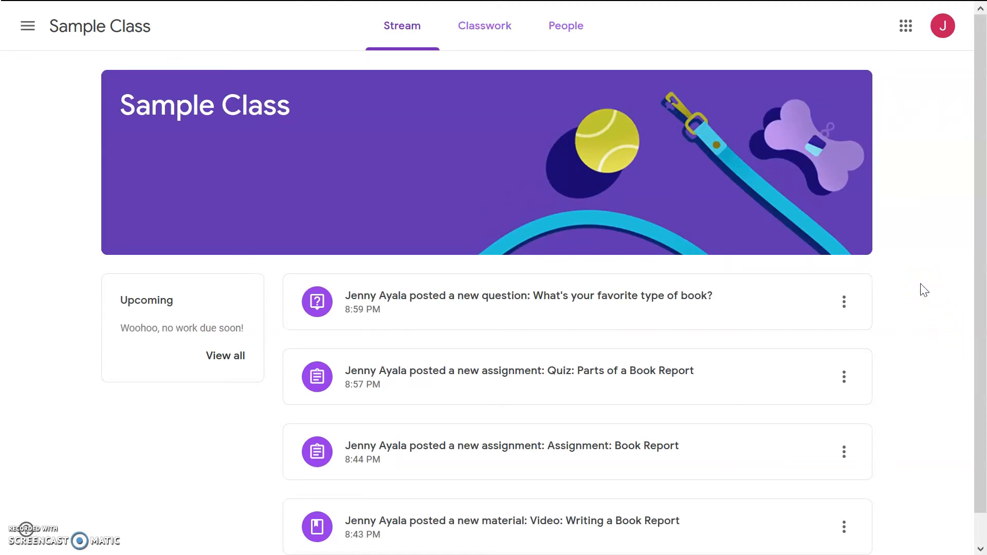